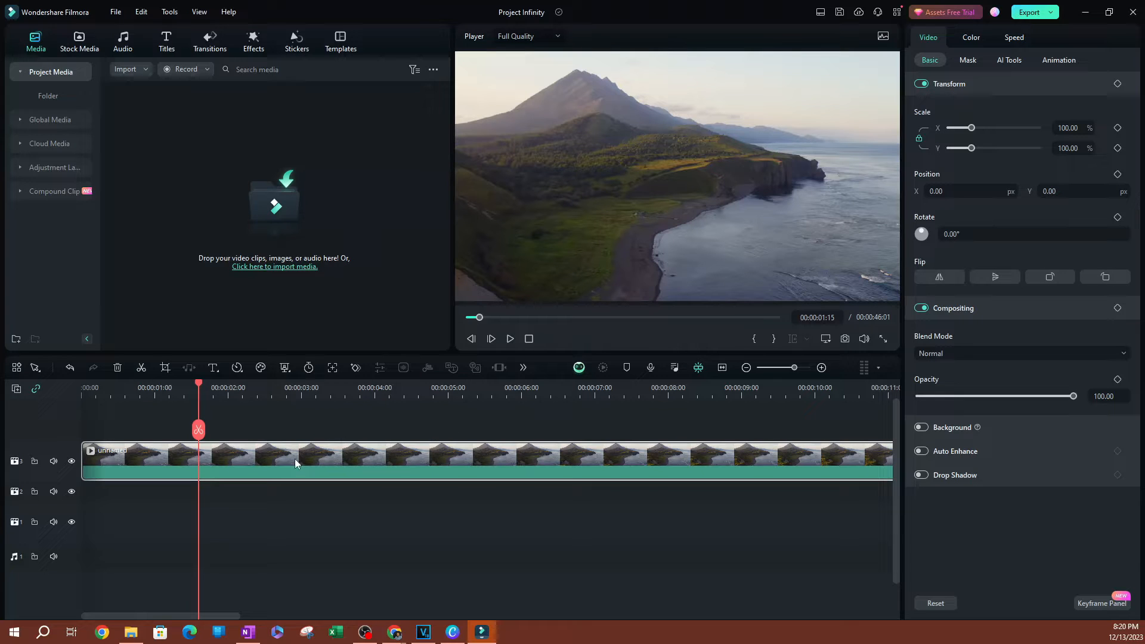
# - Select the landscape clip and show its Color settings in the enlarged panel
pyautogui.click(893, 11)
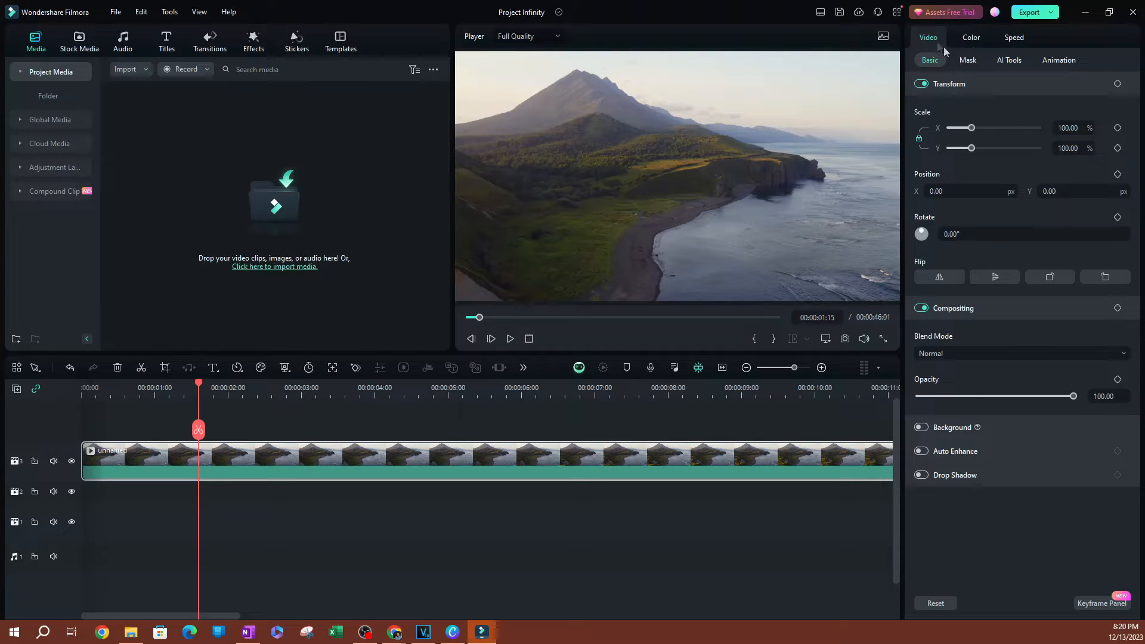
pyautogui.click(971, 36)
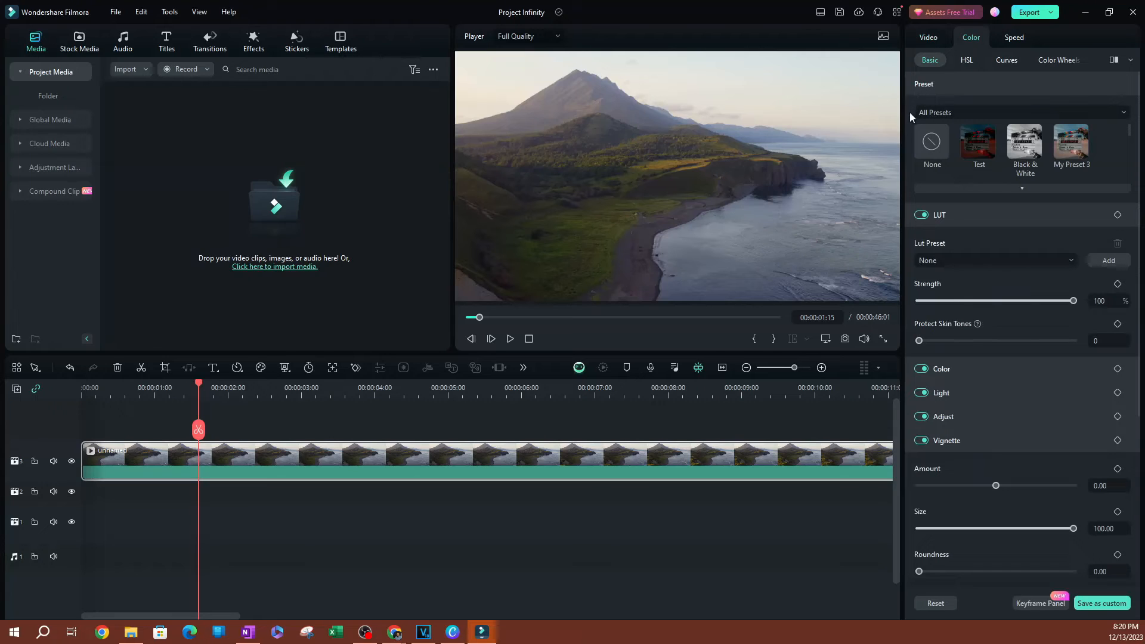
pyautogui.click(819, 12)
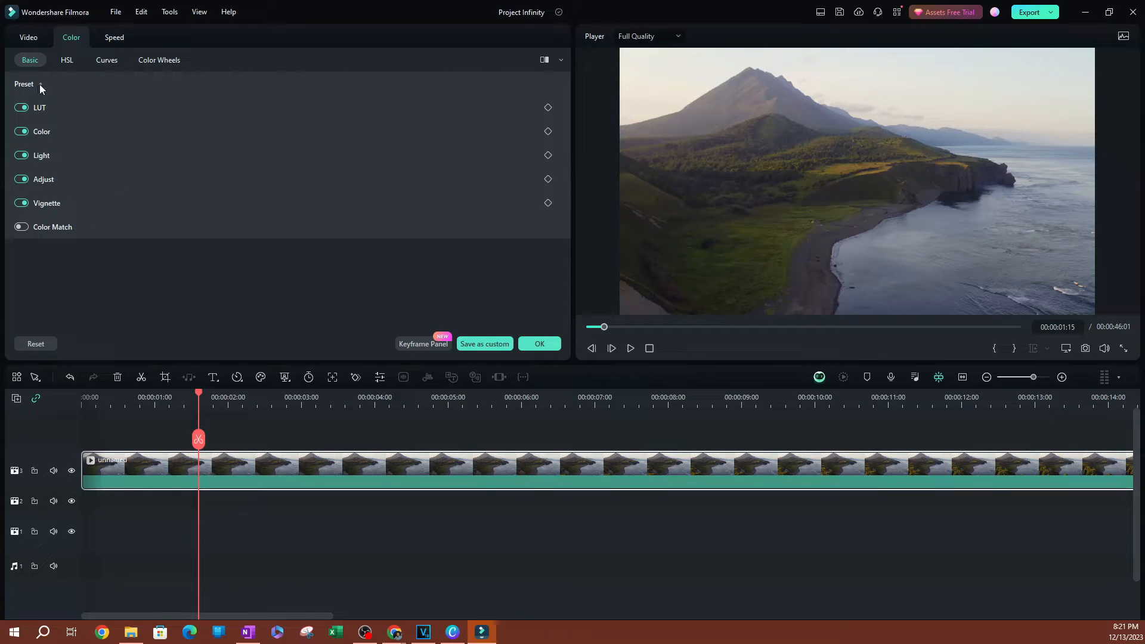
# - Filter presets to Custom and apply the Black & White preset to the coastline clip
pyautogui.click(24, 84)
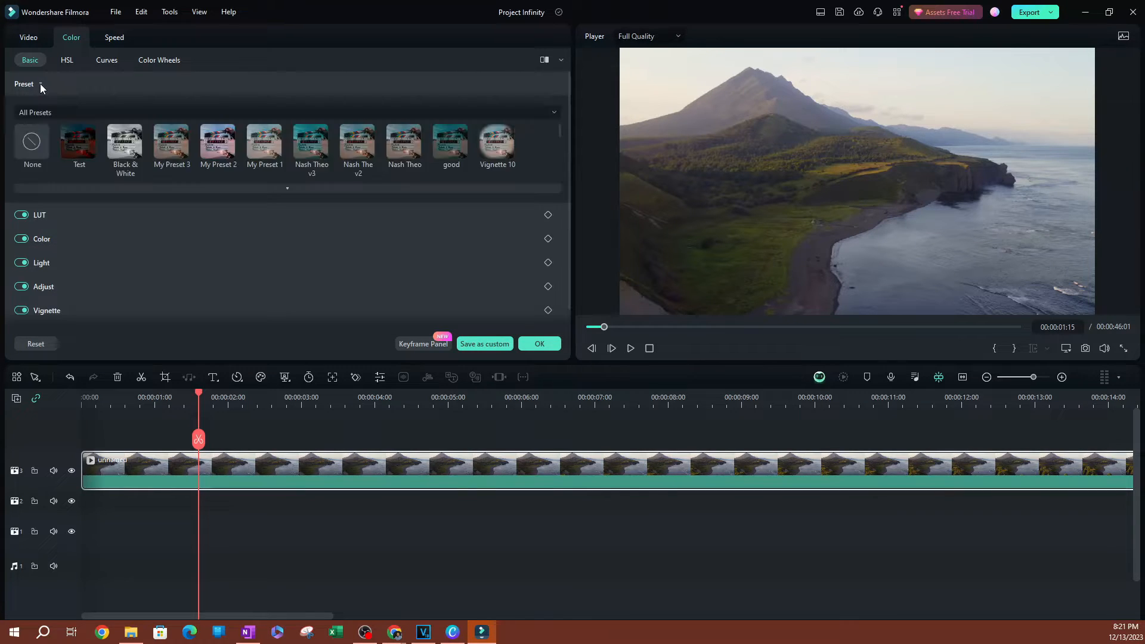
pyautogui.click(171, 144)
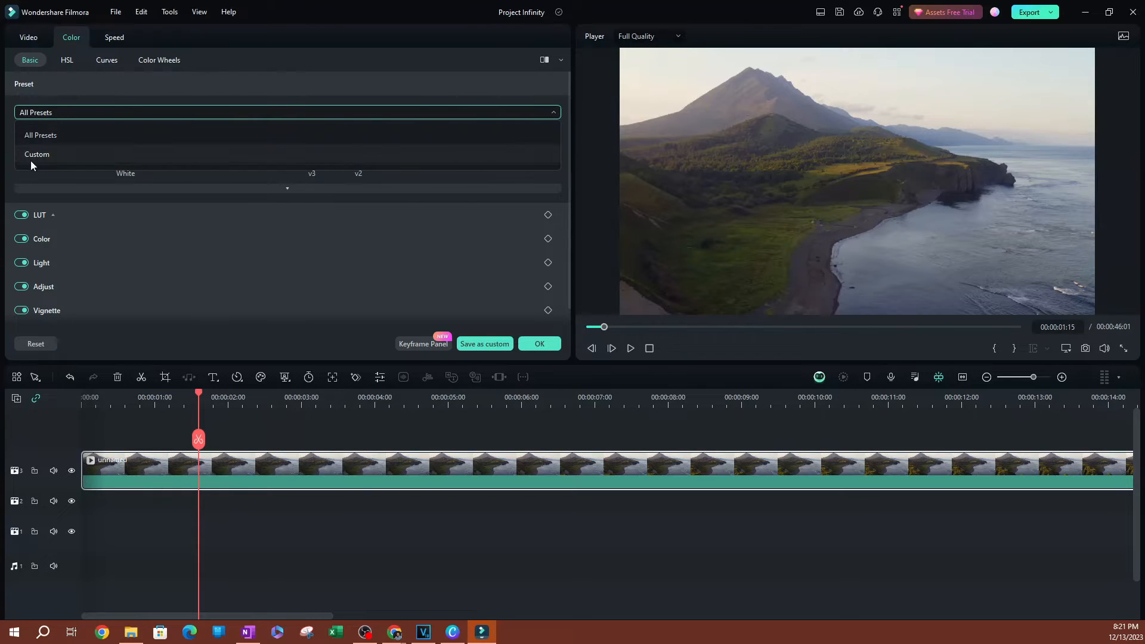
pyautogui.click(37, 153)
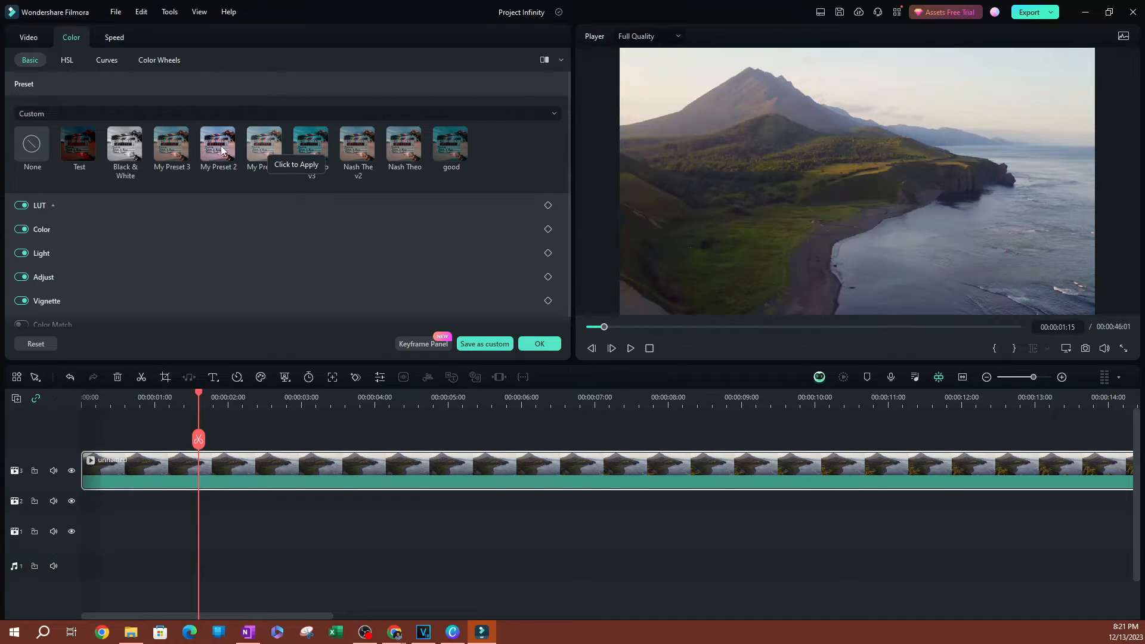
pyautogui.click(125, 144)
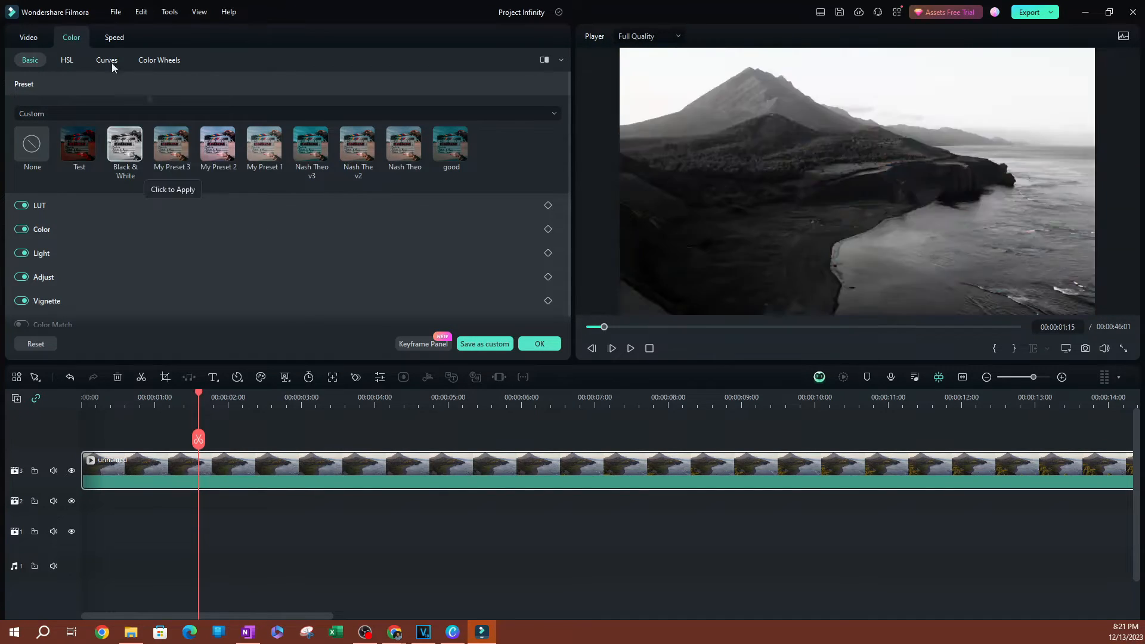
# - Remove the Black & White look and slide Temperature warmer for a golden cast
pyautogui.click(32, 143)
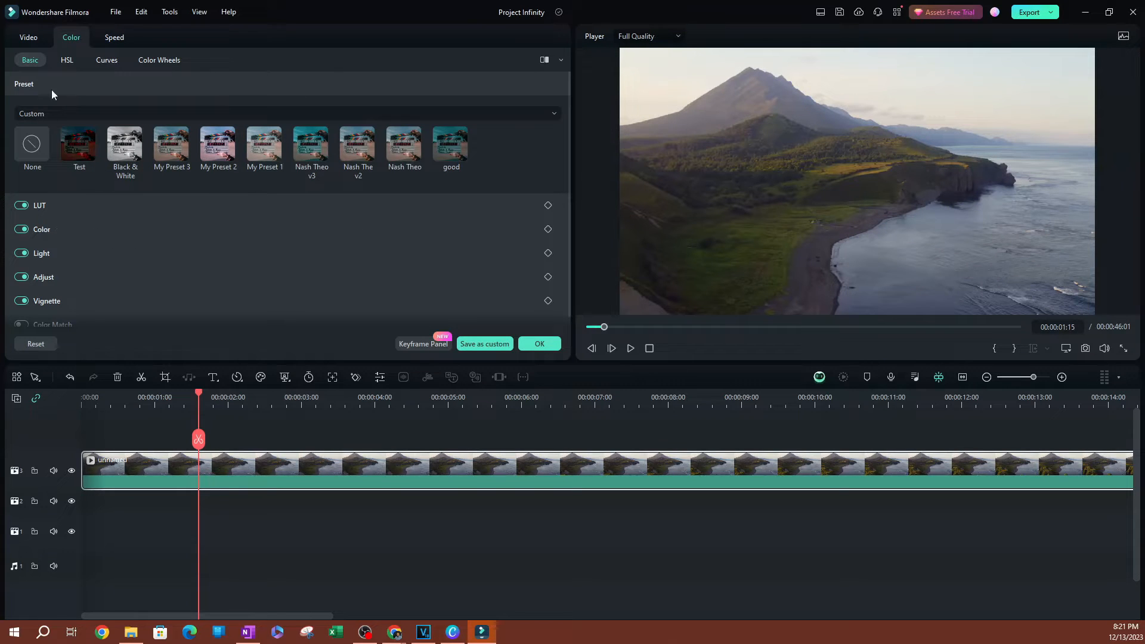
pyautogui.click(41, 229)
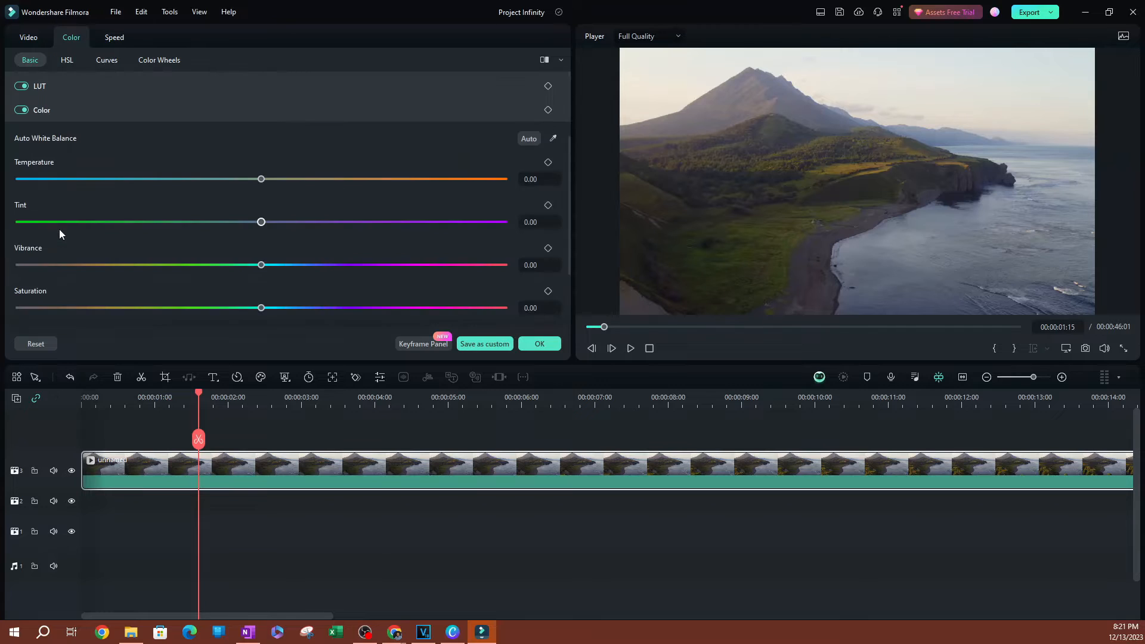
pyautogui.moveTo(261, 179); pyautogui.dragTo(258, 180)
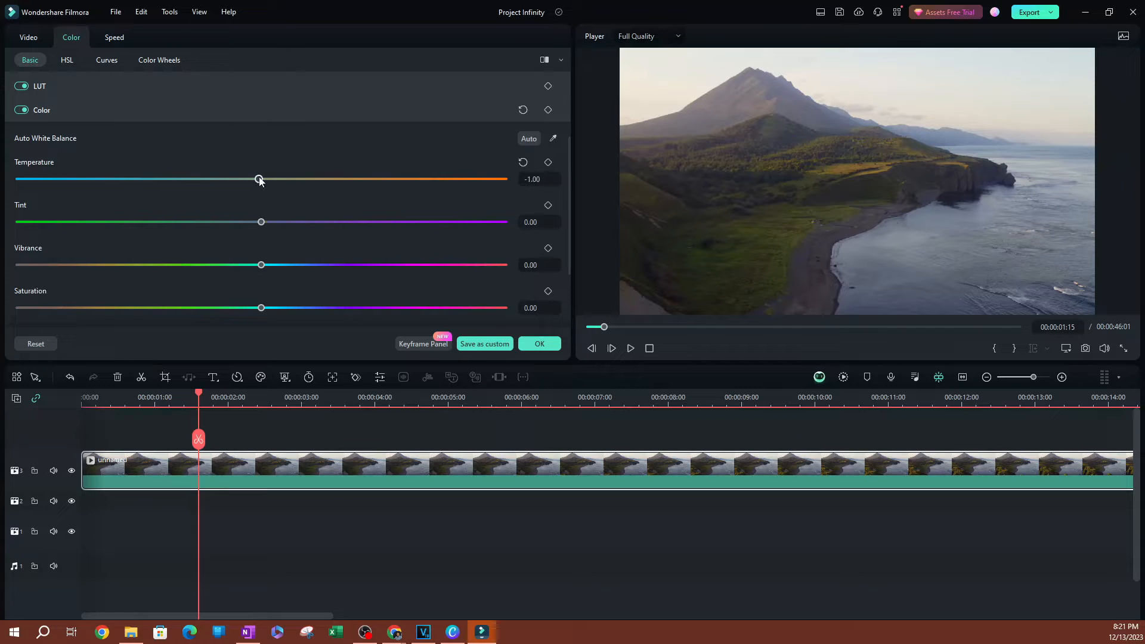
pyautogui.moveTo(260, 179); pyautogui.dragTo(411, 179)
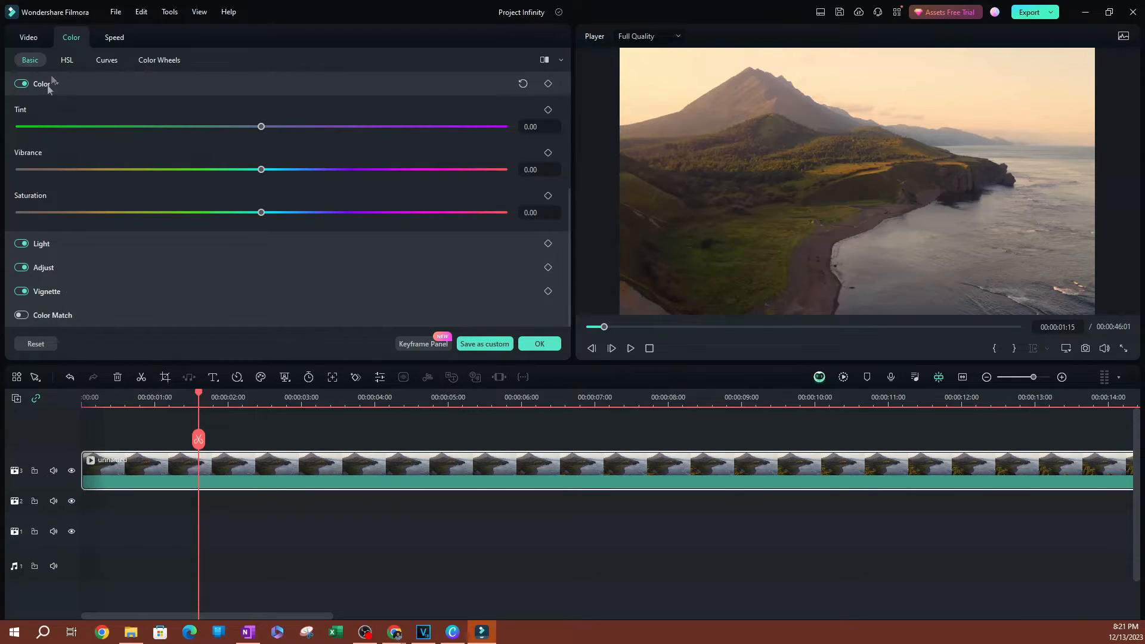
# - In HSL, raise red saturation and set orange hue to about -51 and saturation to 17
pyautogui.click(67, 60)
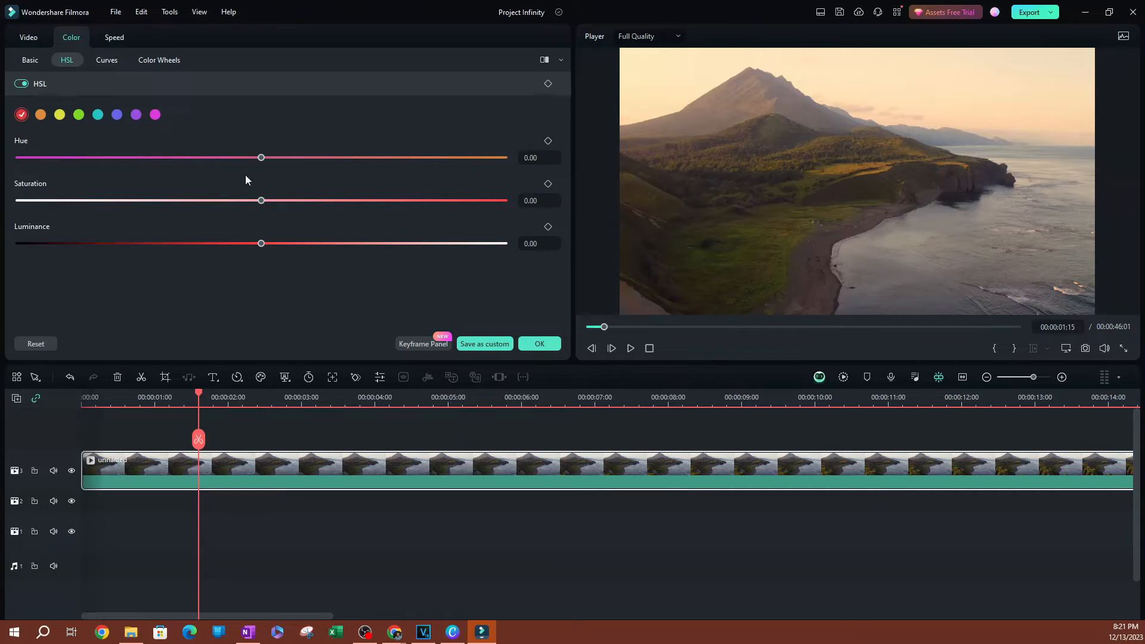
pyautogui.moveTo(261, 200); pyautogui.dragTo(353, 200)
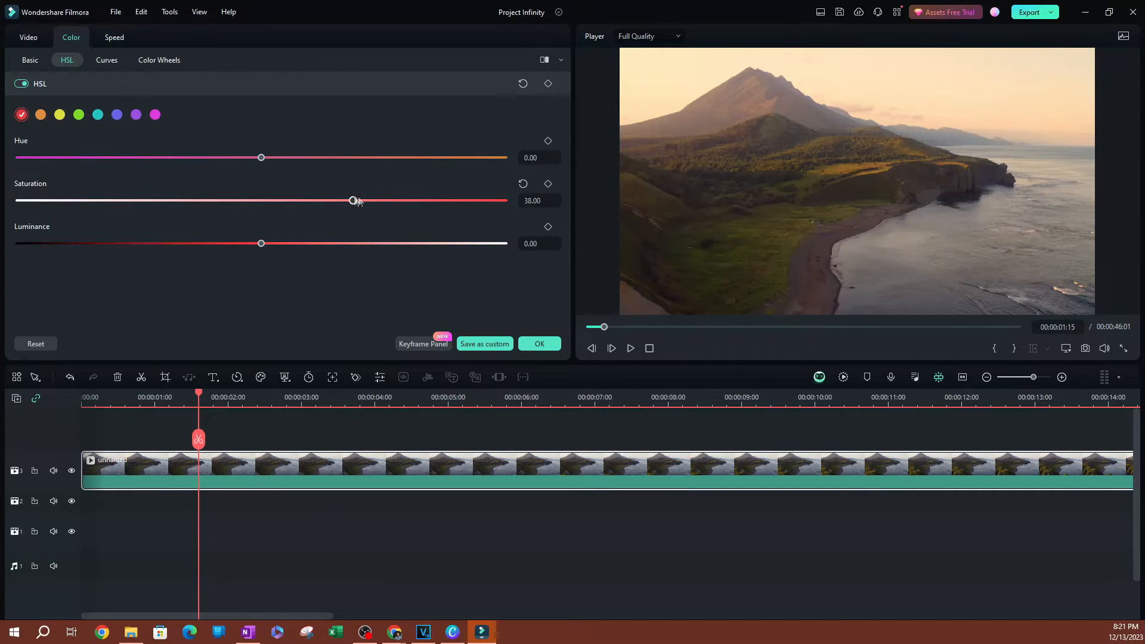
pyautogui.click(117, 114)
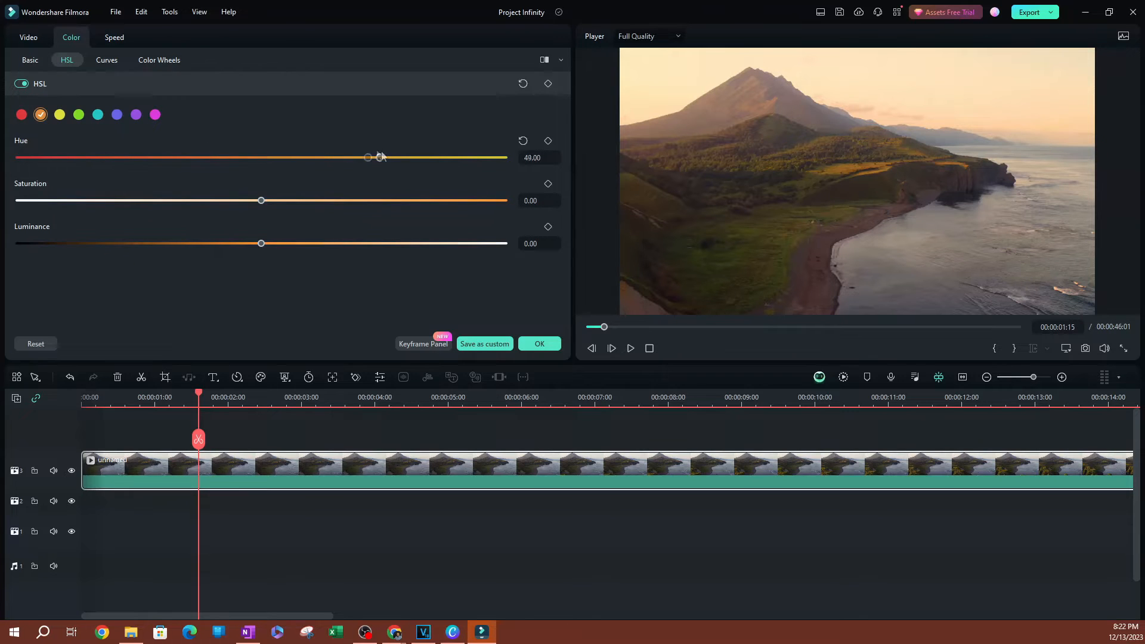
pyautogui.moveTo(367, 156); pyautogui.dragTo(130, 158)
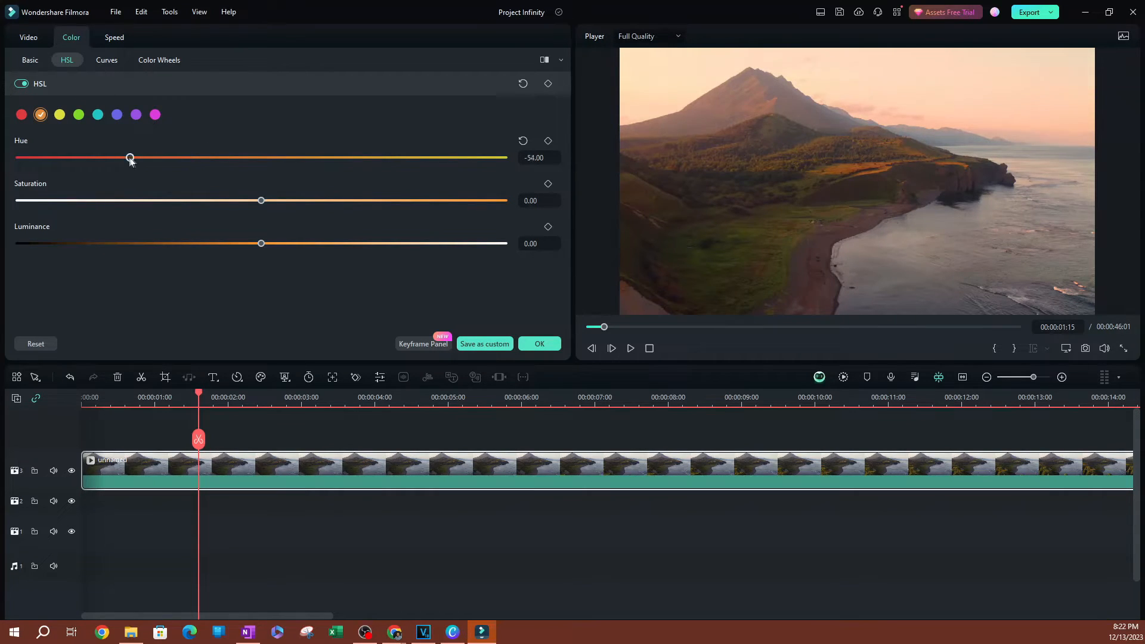
pyautogui.moveTo(130, 157); pyautogui.dragTo(143, 157)
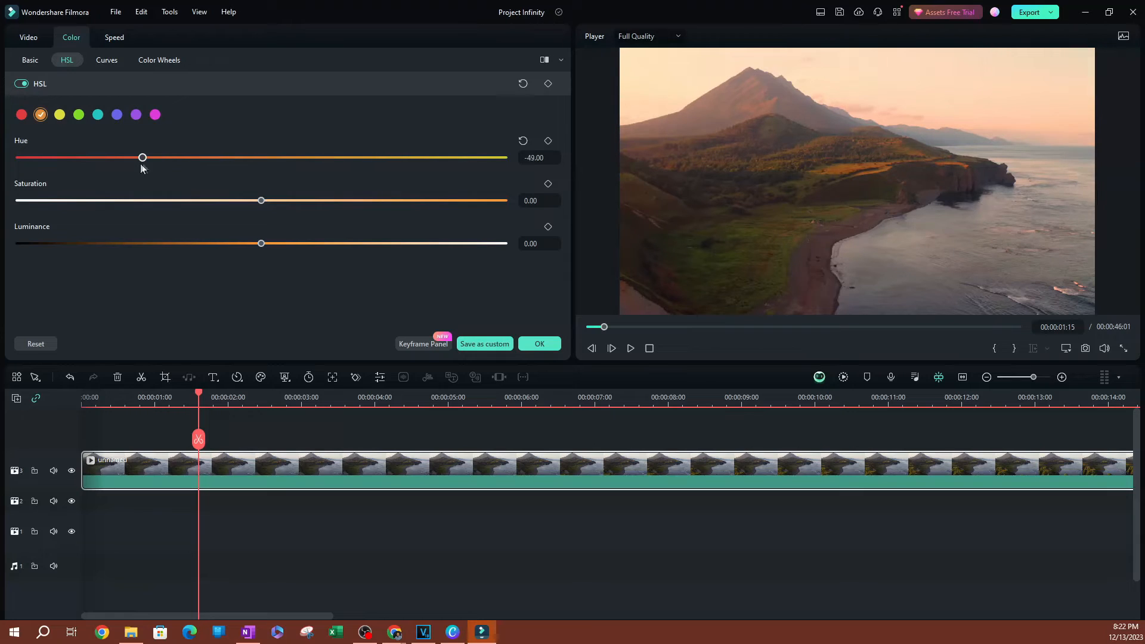
pyautogui.moveTo(260, 200); pyautogui.dragTo(181, 201)
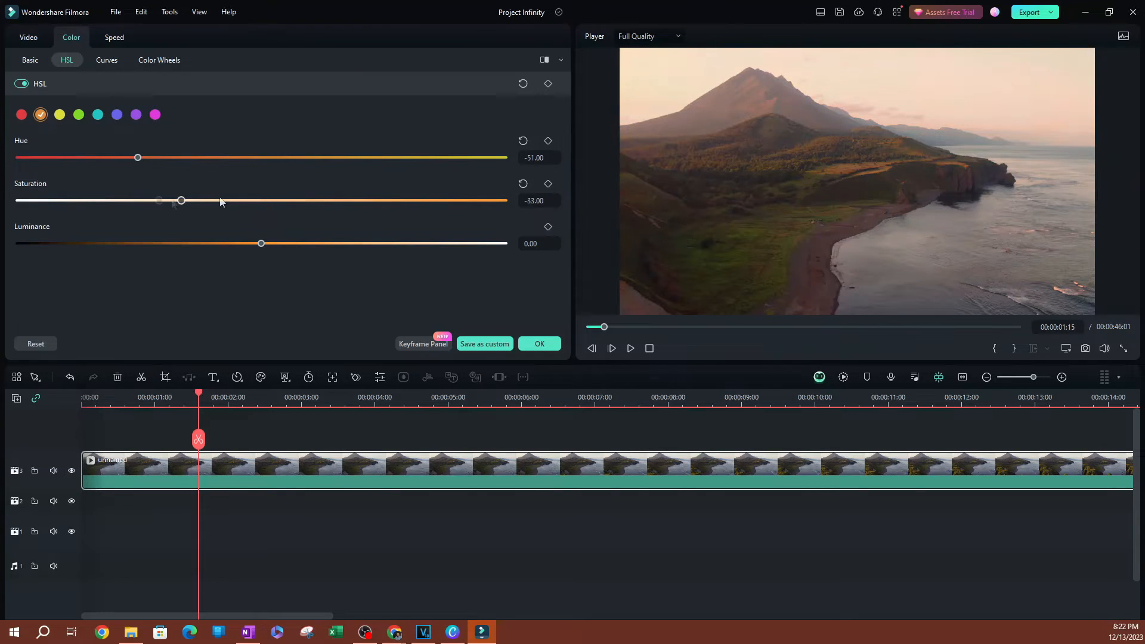
pyautogui.moveTo(180, 201); pyautogui.dragTo(302, 201)
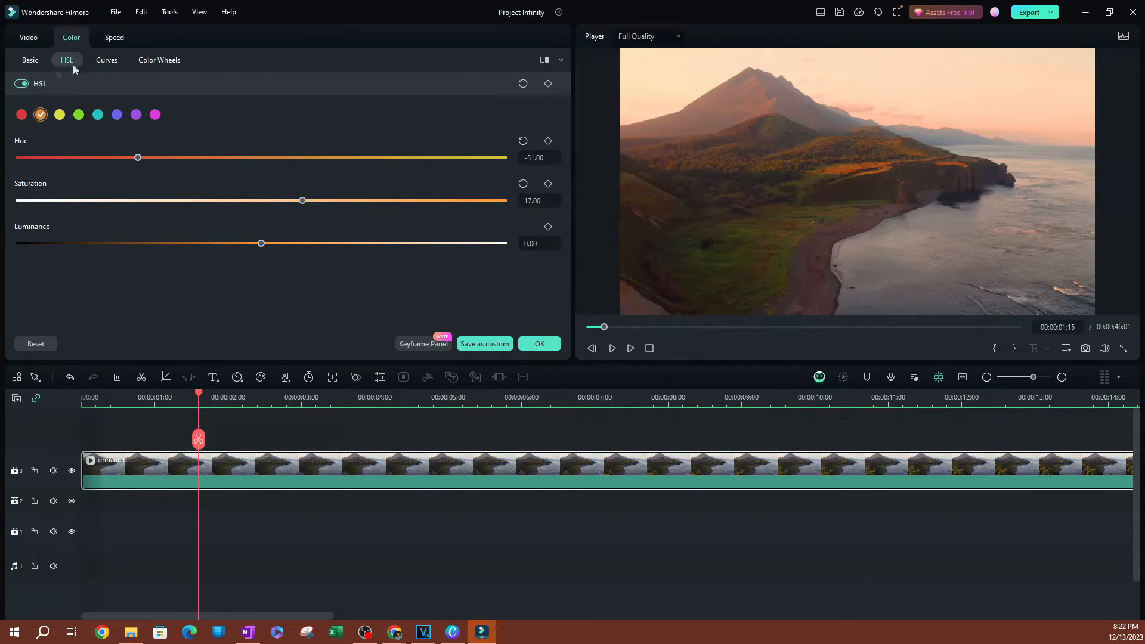
# - Return to the Basic colour adjustments to review the graded clip
pyautogui.click(29, 59)
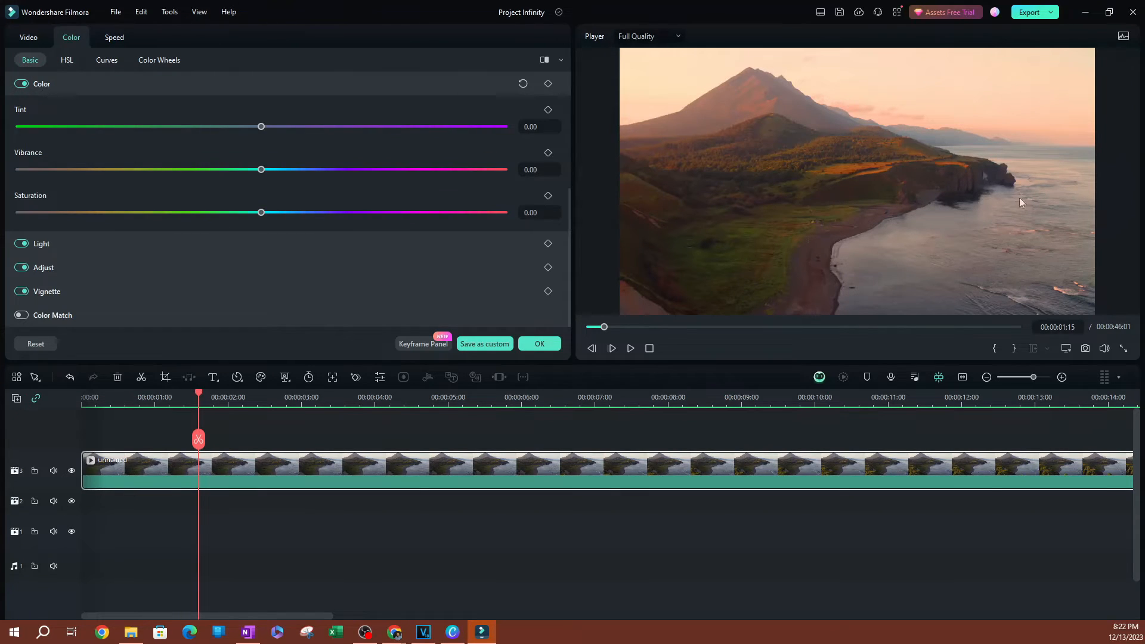
pyautogui.moveTo(342, 229)
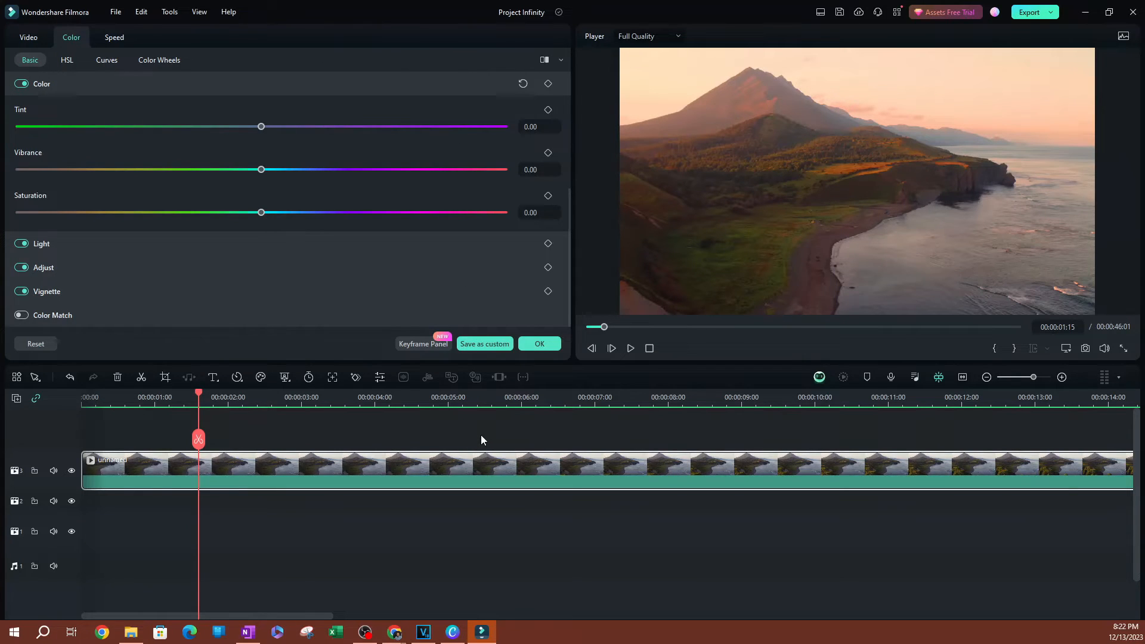
pyautogui.moveTo(834, 268)
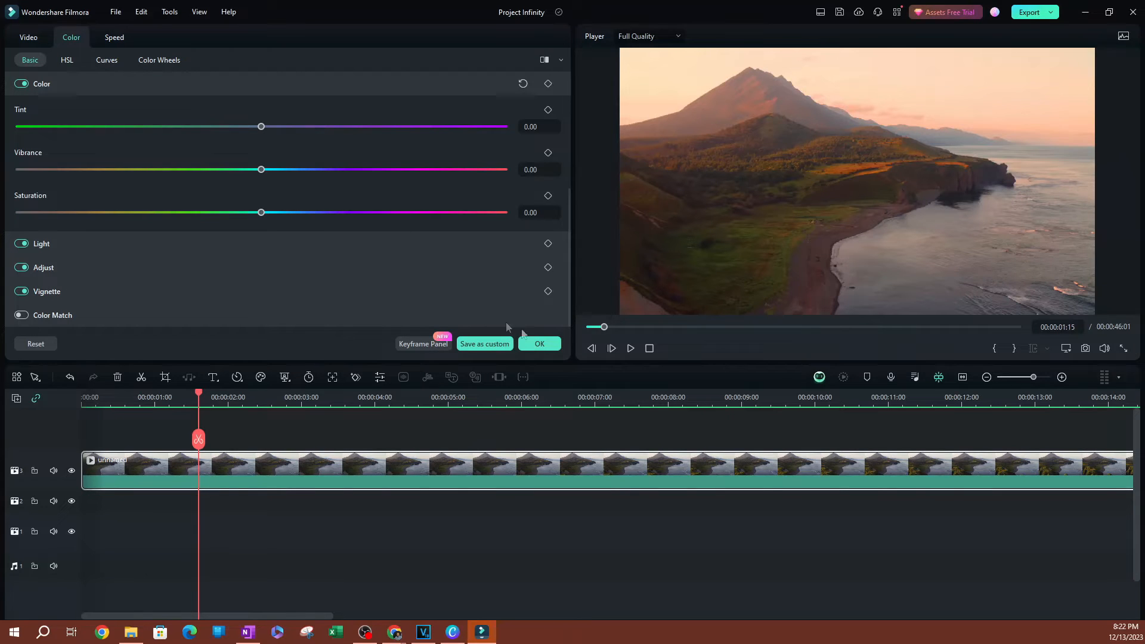
pyautogui.moveTo(484, 349)
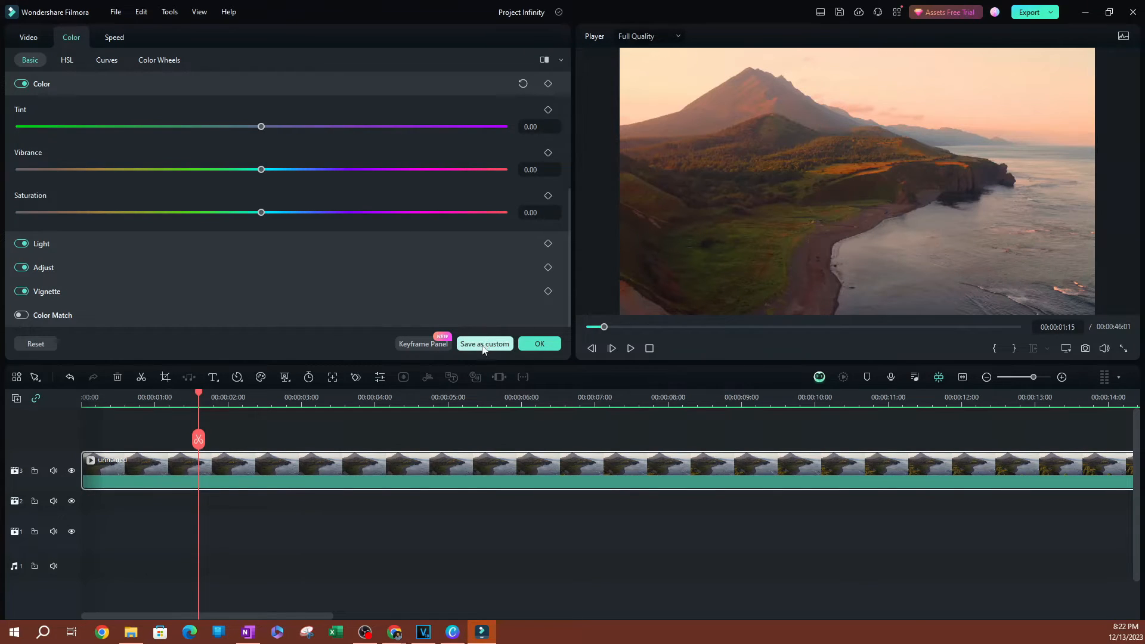
# - Save the pinkish sunset grade as a custom colour preset named 'Random'
pyautogui.click(484, 344)
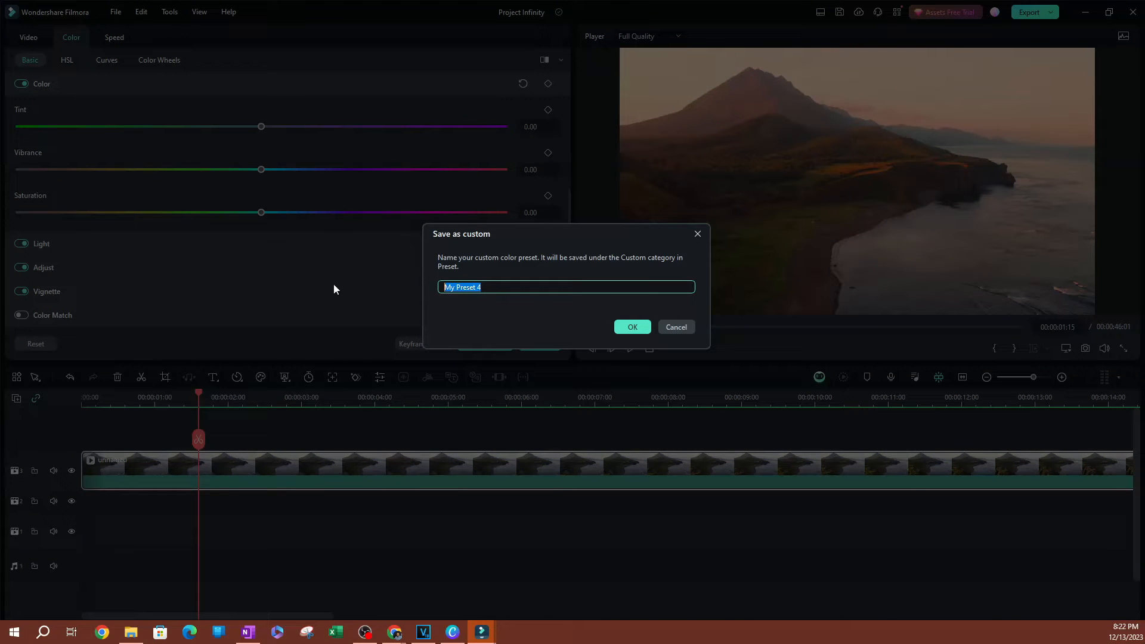
pyautogui.write('Random')
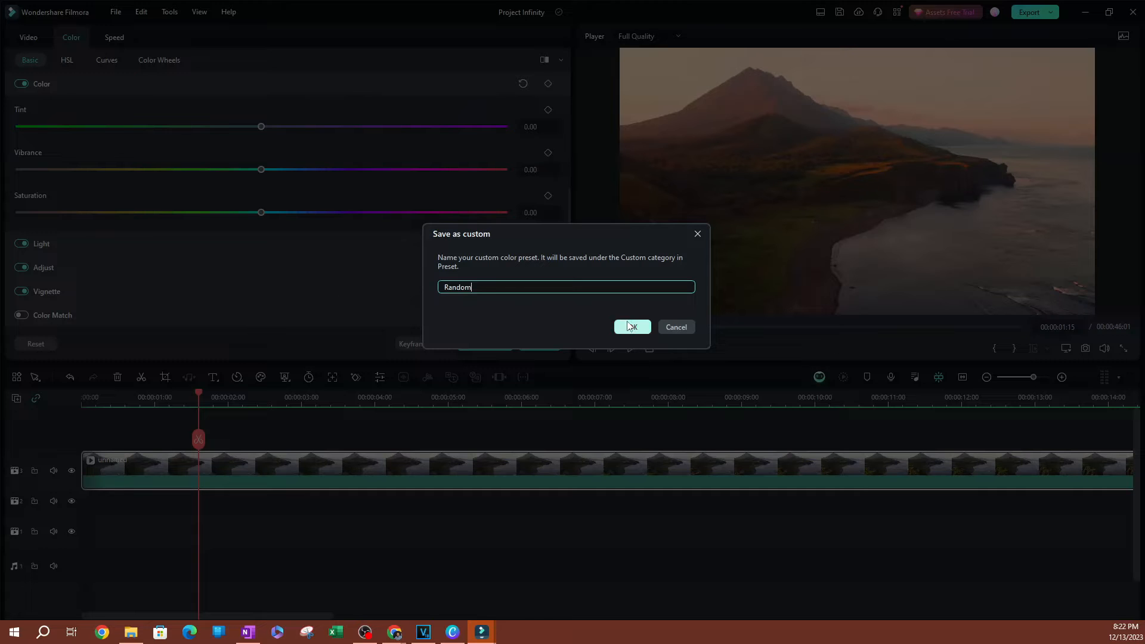
pyautogui.click(633, 327)
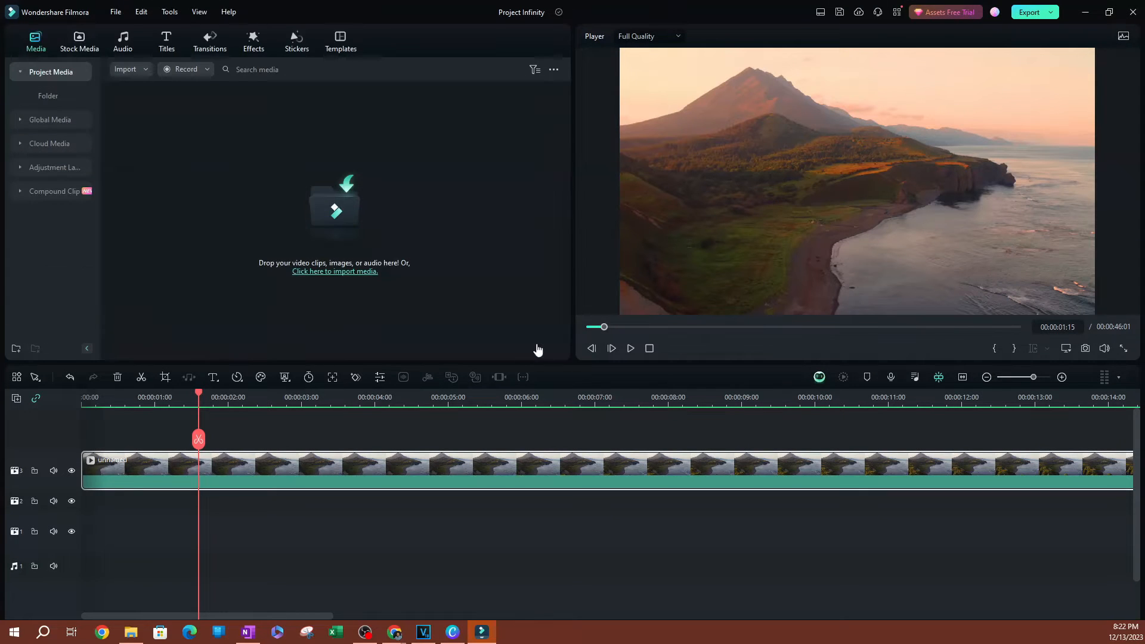
pyautogui.moveTo(233, 470)
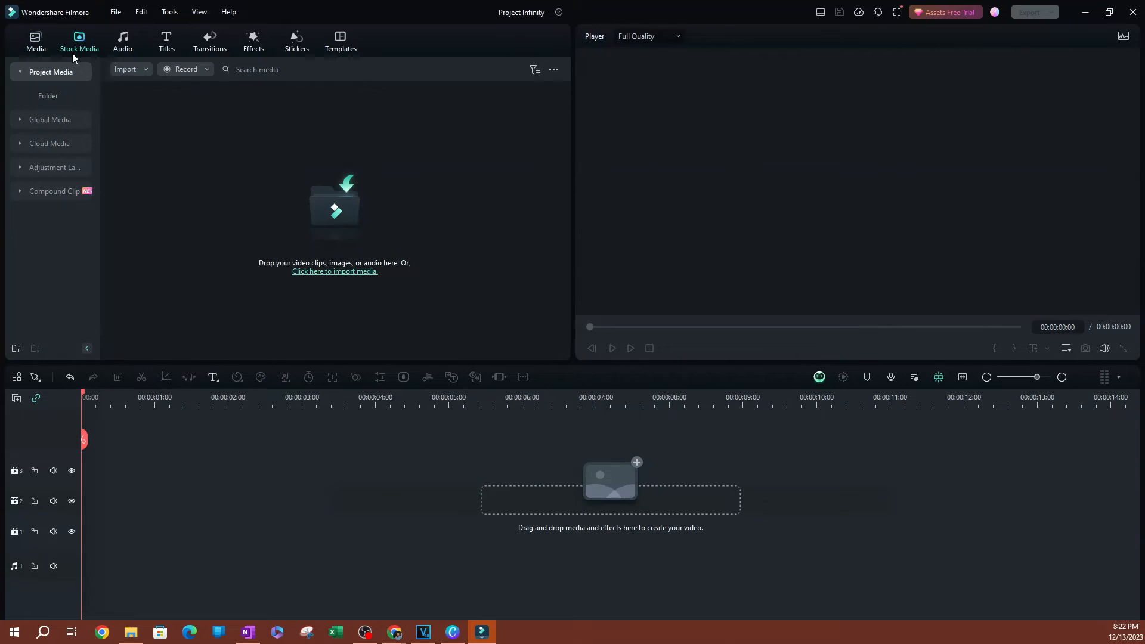
# - Import the sunset sailboat clip into the project
pyautogui.click(79, 36)
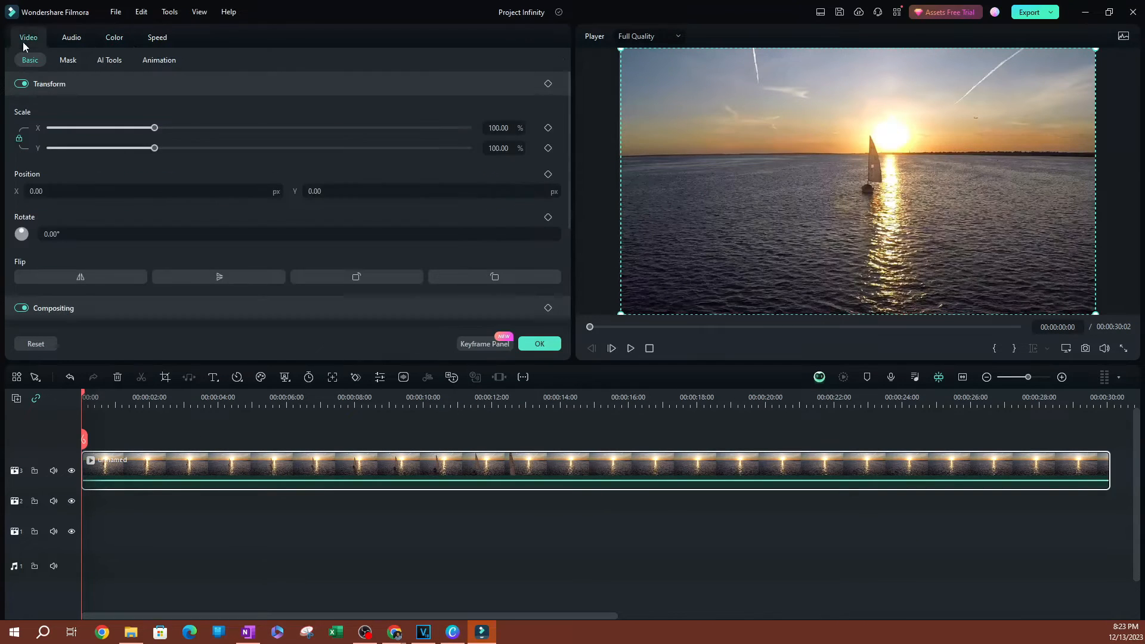
# - Apply the custom Random preset to the sailboat clip and warm its temperature to 61
pyautogui.click(114, 37)
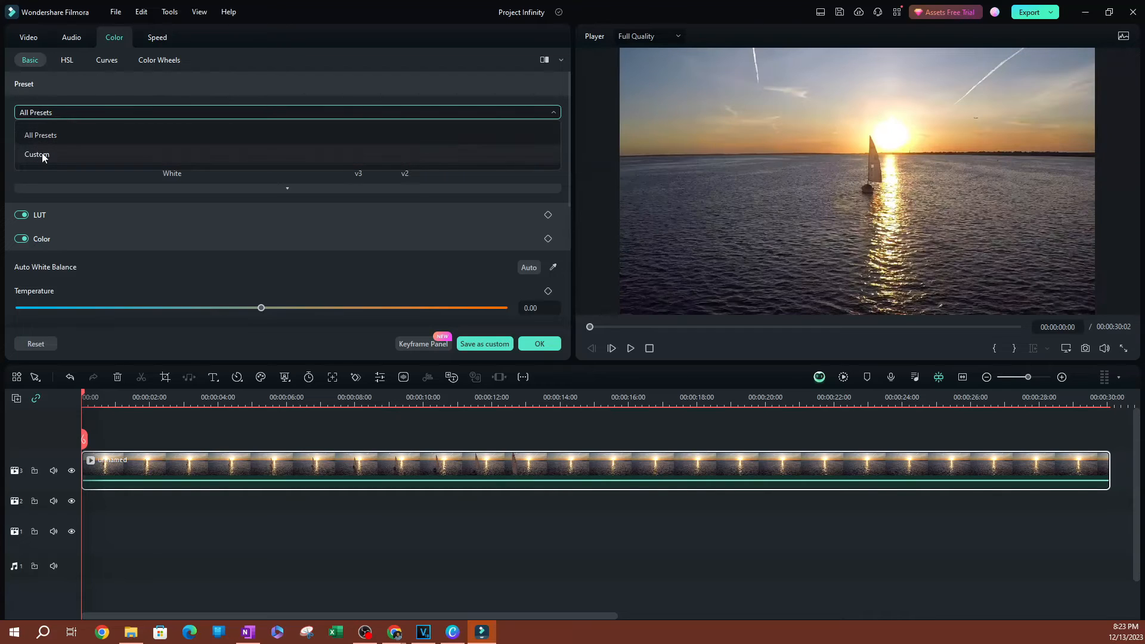
pyautogui.click(35, 153)
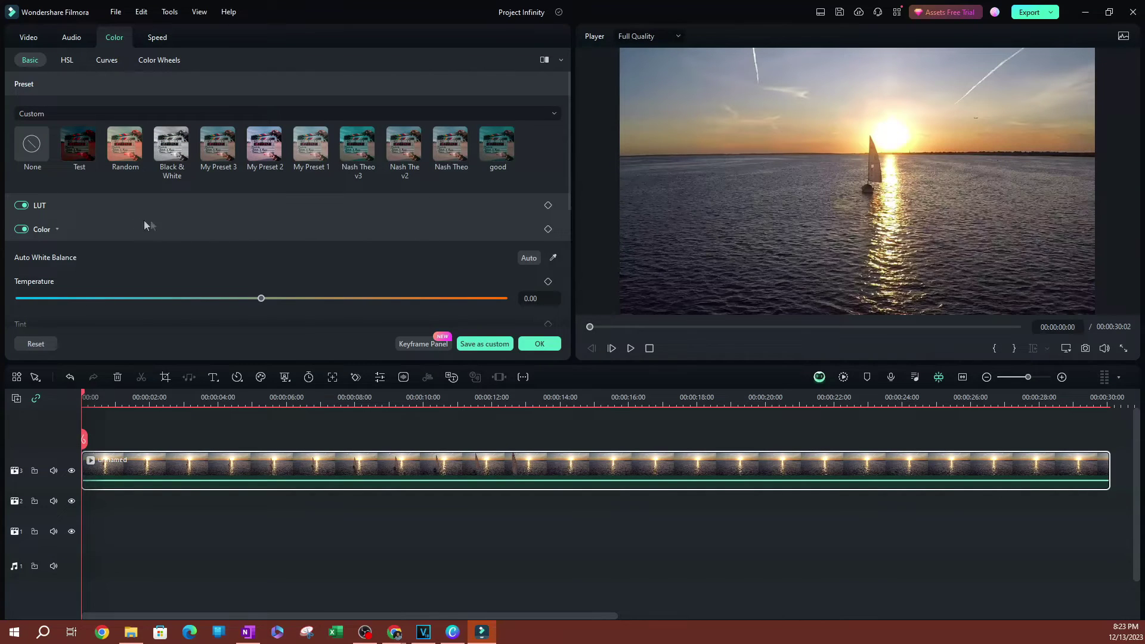
pyautogui.click(124, 144)
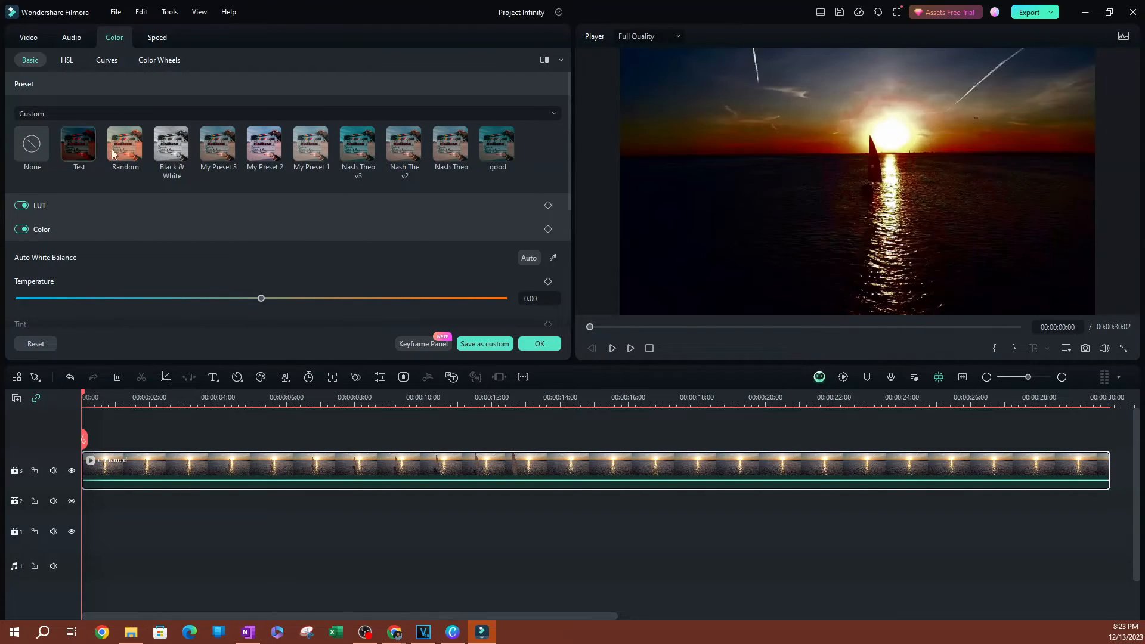
pyautogui.click(124, 144)
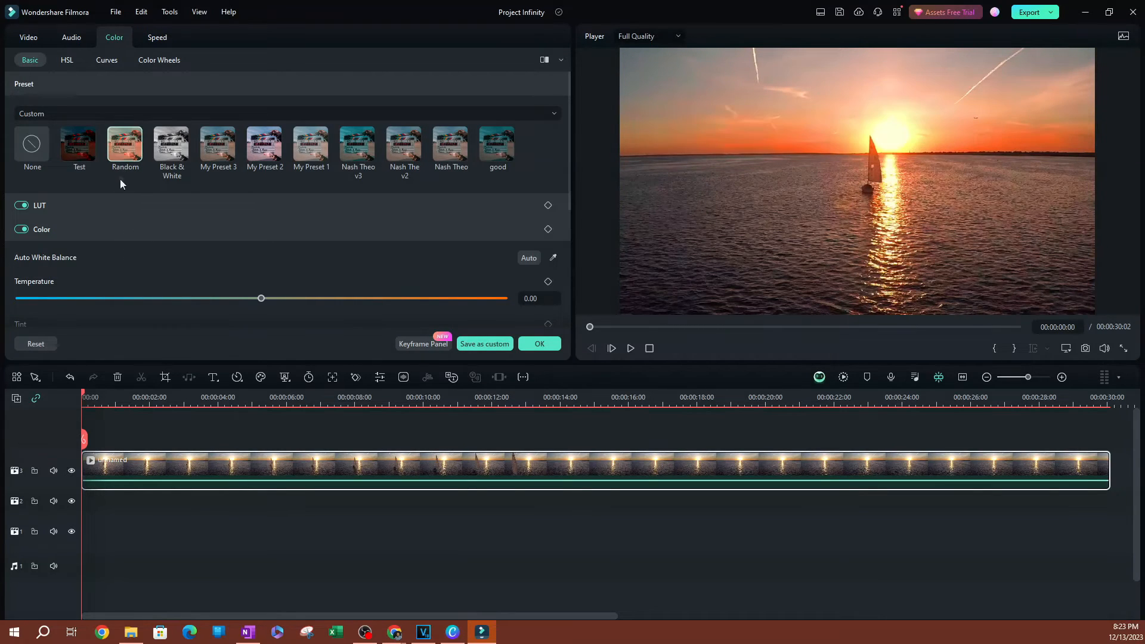
pyautogui.moveTo(130, 153)
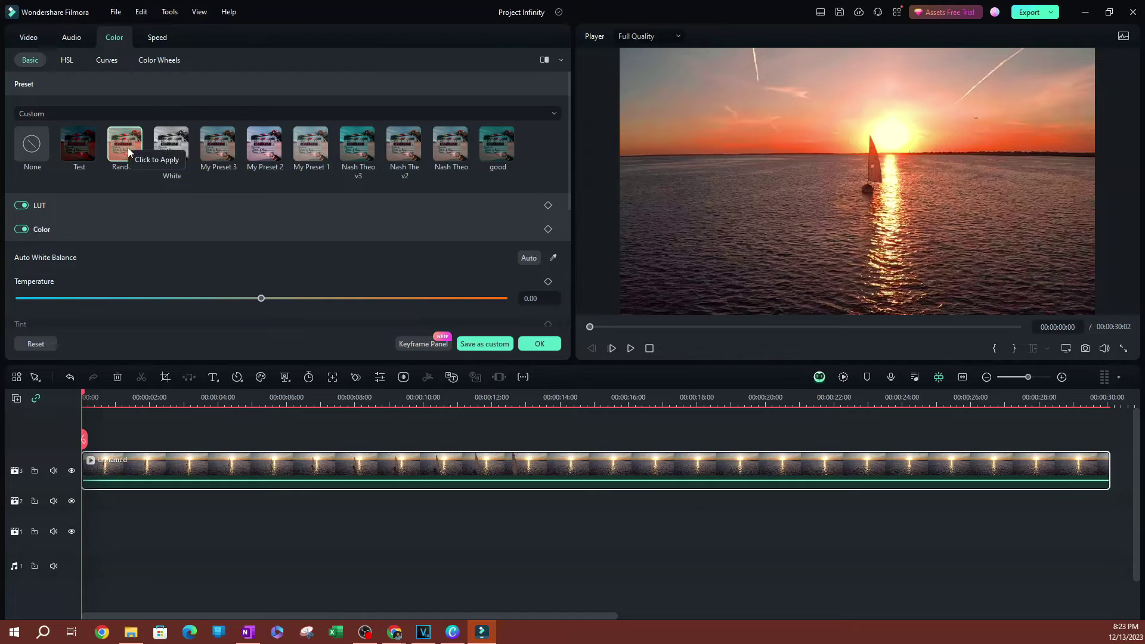
pyautogui.moveTo(261, 299); pyautogui.dragTo(408, 298)
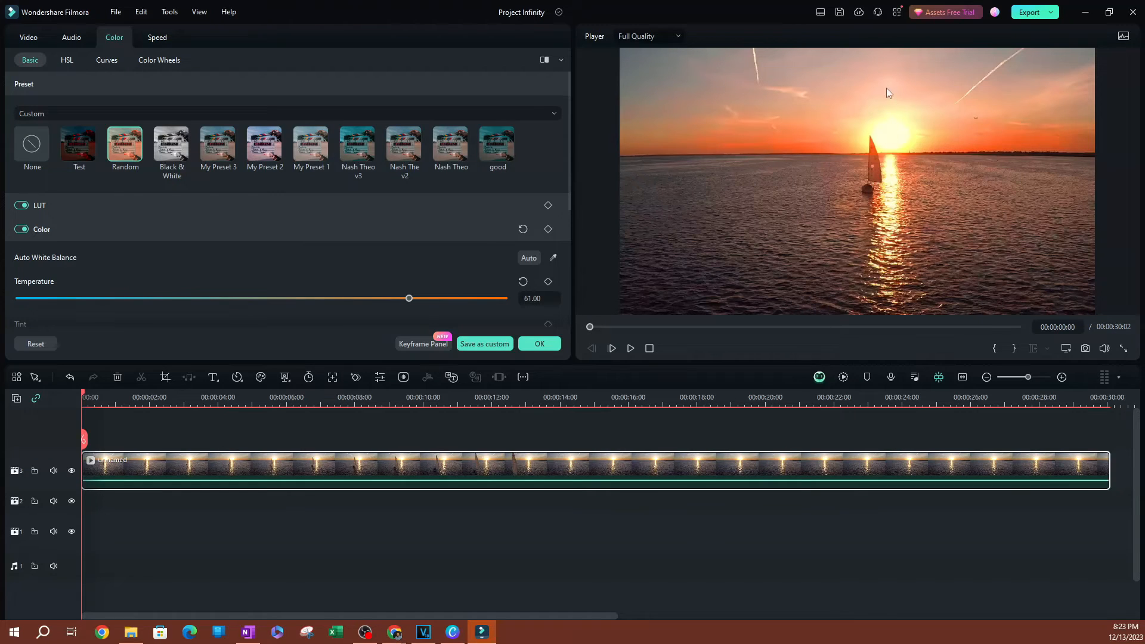
pyautogui.moveTo(803, 221)
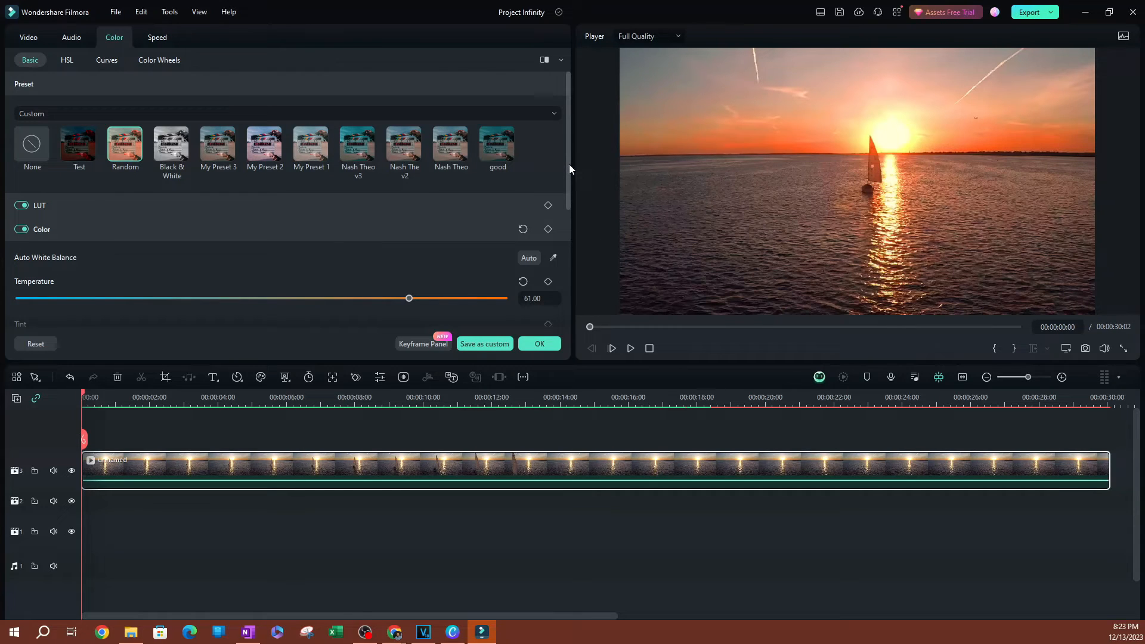
pyautogui.moveTo(559, 176)
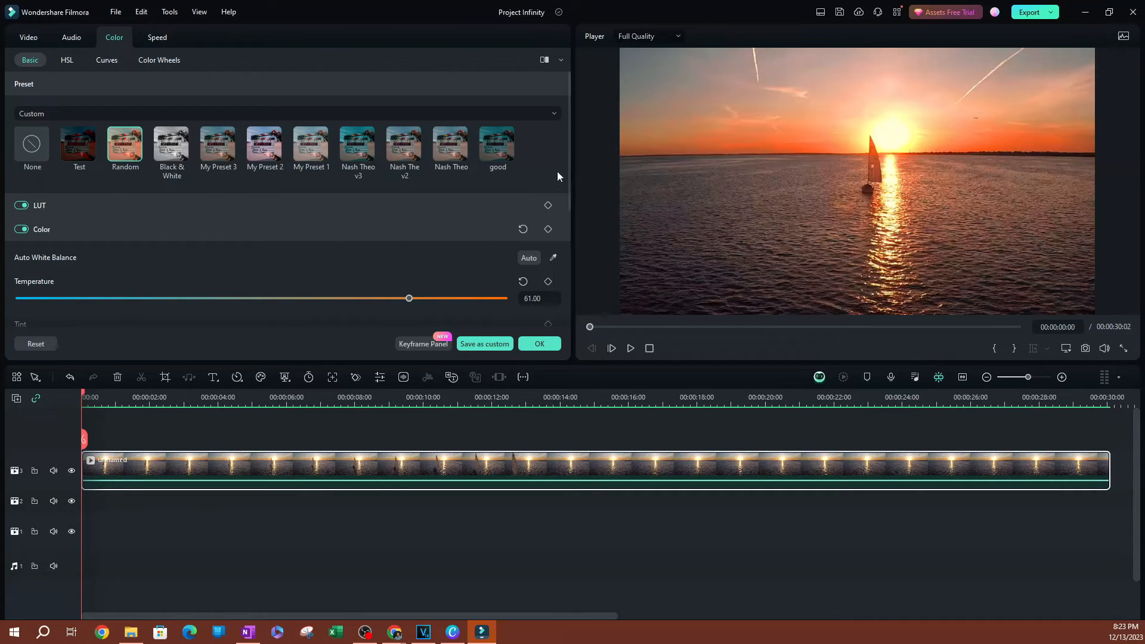
# - Move the playhead to about eight seconds and set the temperature to 64
pyautogui.click(385, 396)
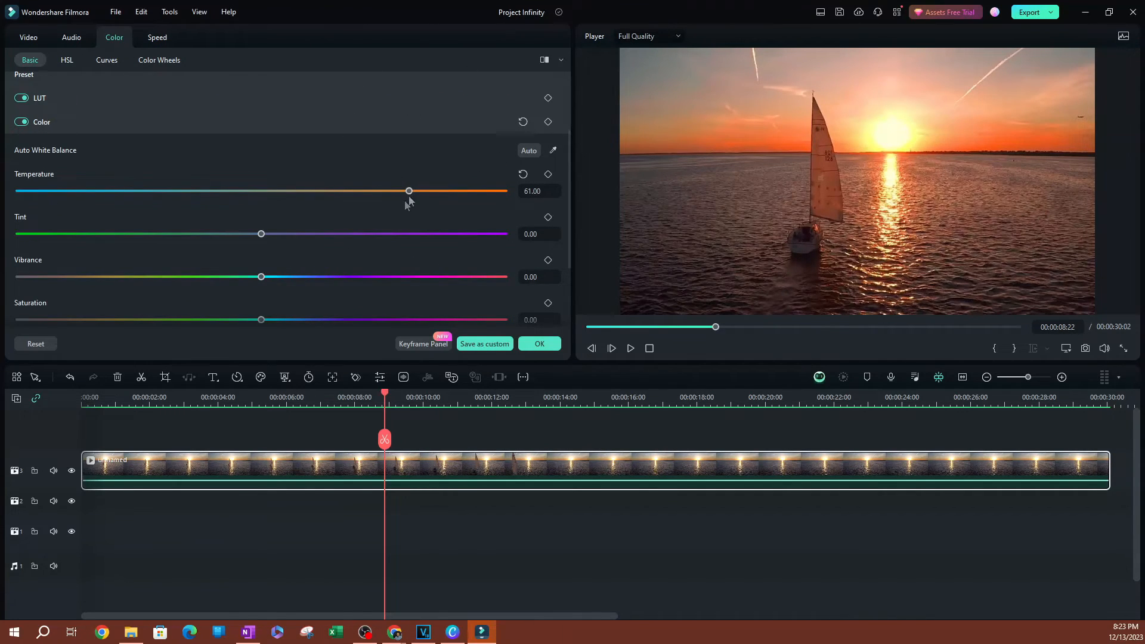
pyautogui.moveTo(408, 191); pyautogui.dragTo(367, 191)
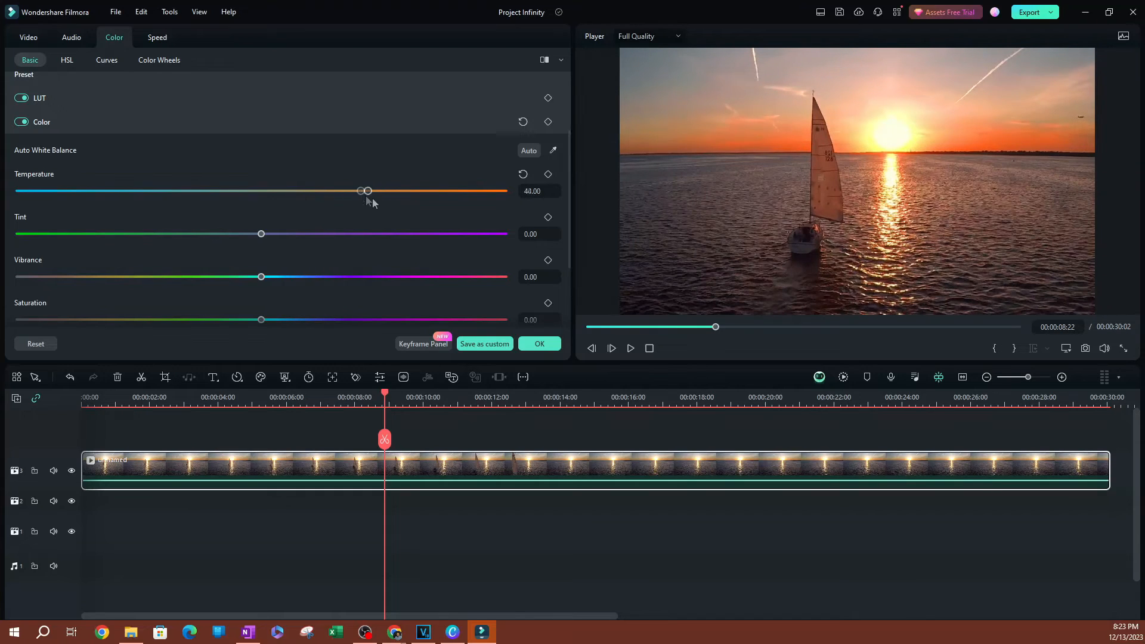
pyautogui.moveTo(367, 190); pyautogui.dragTo(416, 191)
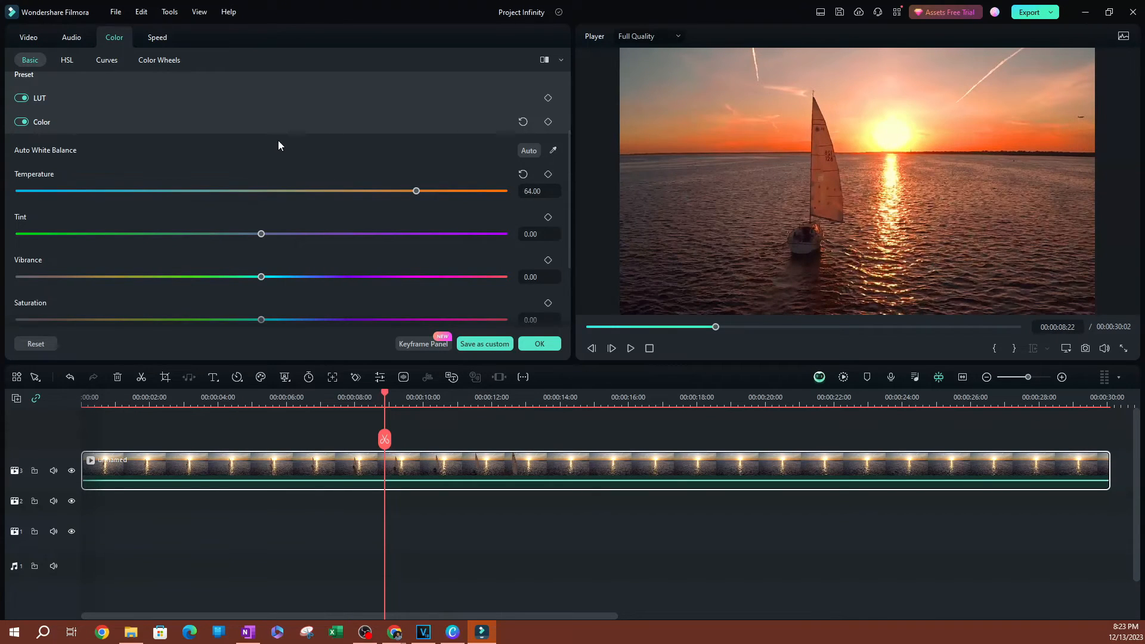
pyautogui.click(67, 60)
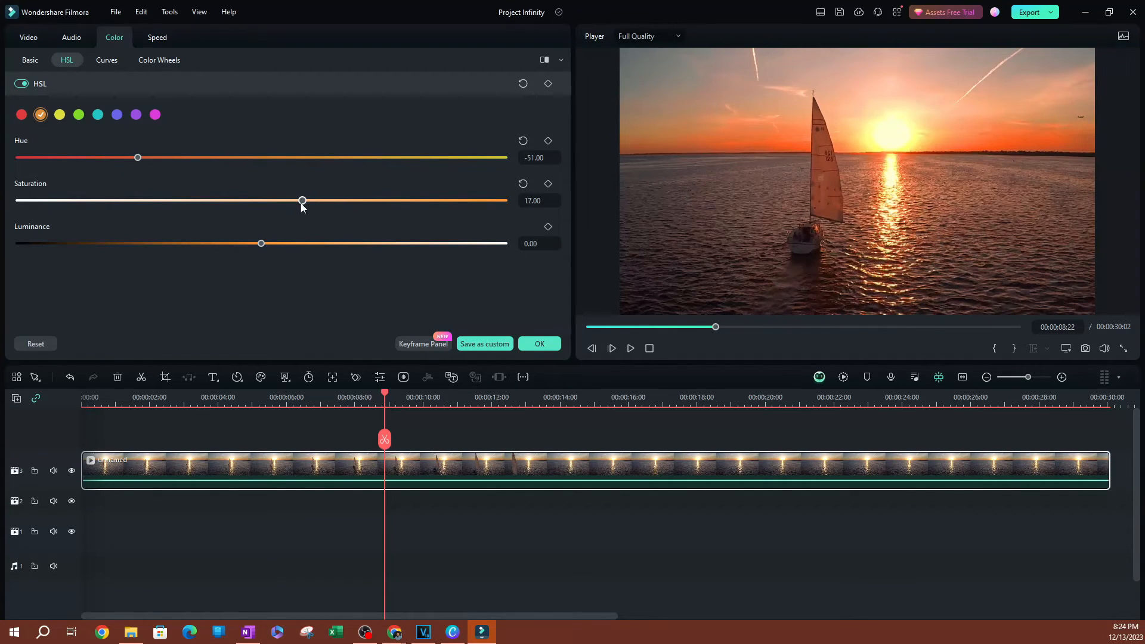
# - Raise orange saturation through 65 to 92, keeping orange hue at -51
pyautogui.moveTo(302, 200); pyautogui.dragTo(419, 200)
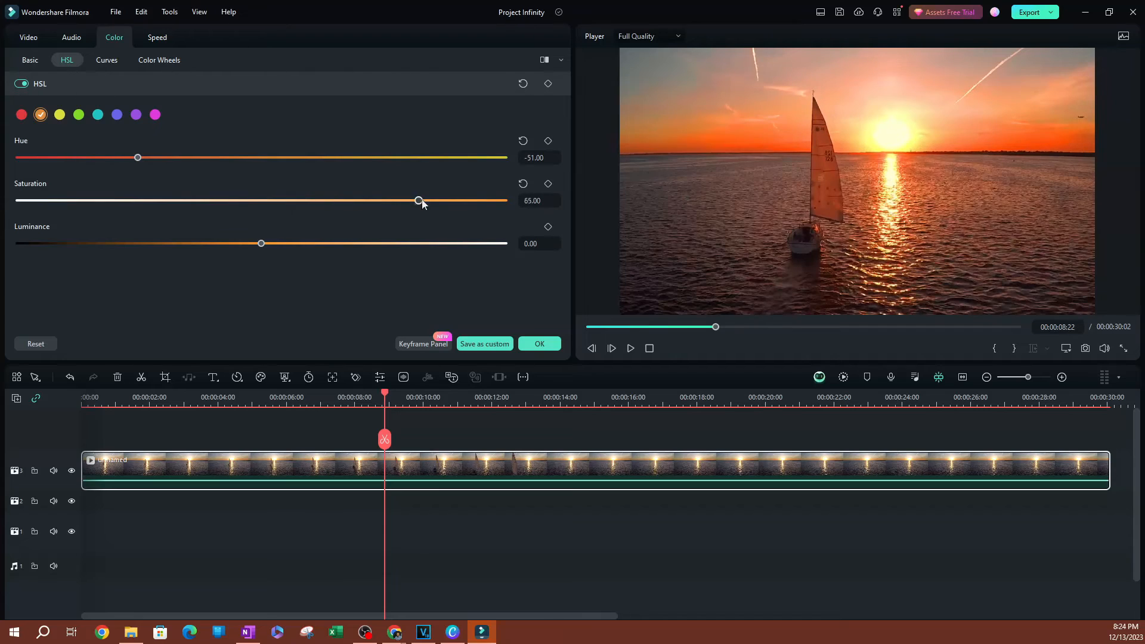
pyautogui.moveTo(417, 201); pyautogui.dragTo(484, 200)
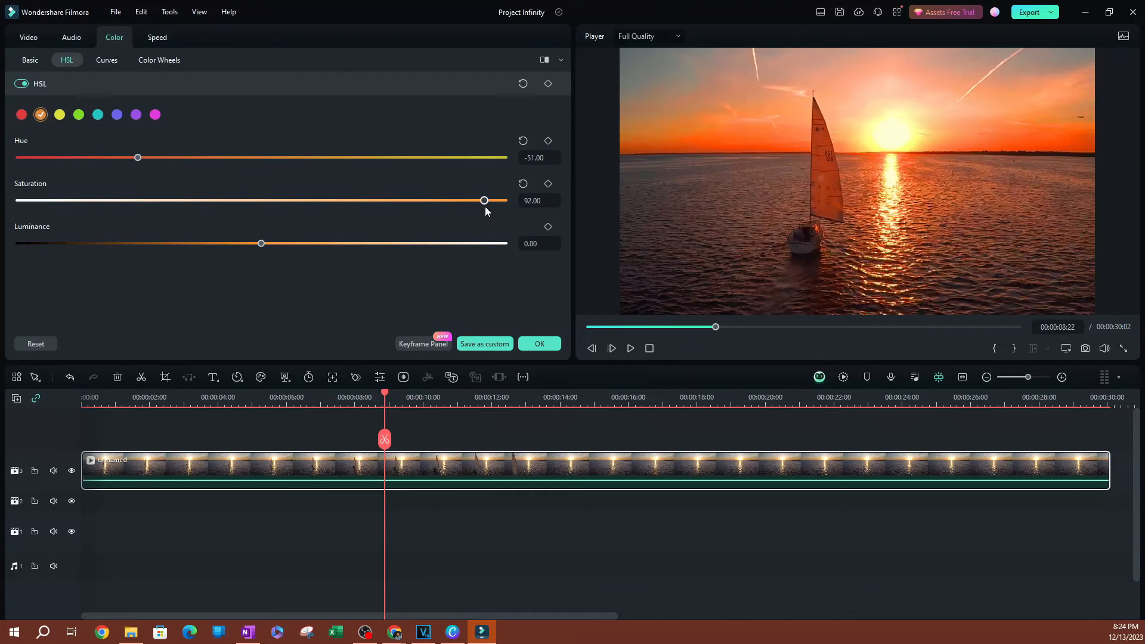
pyautogui.moveTo(508, 379)
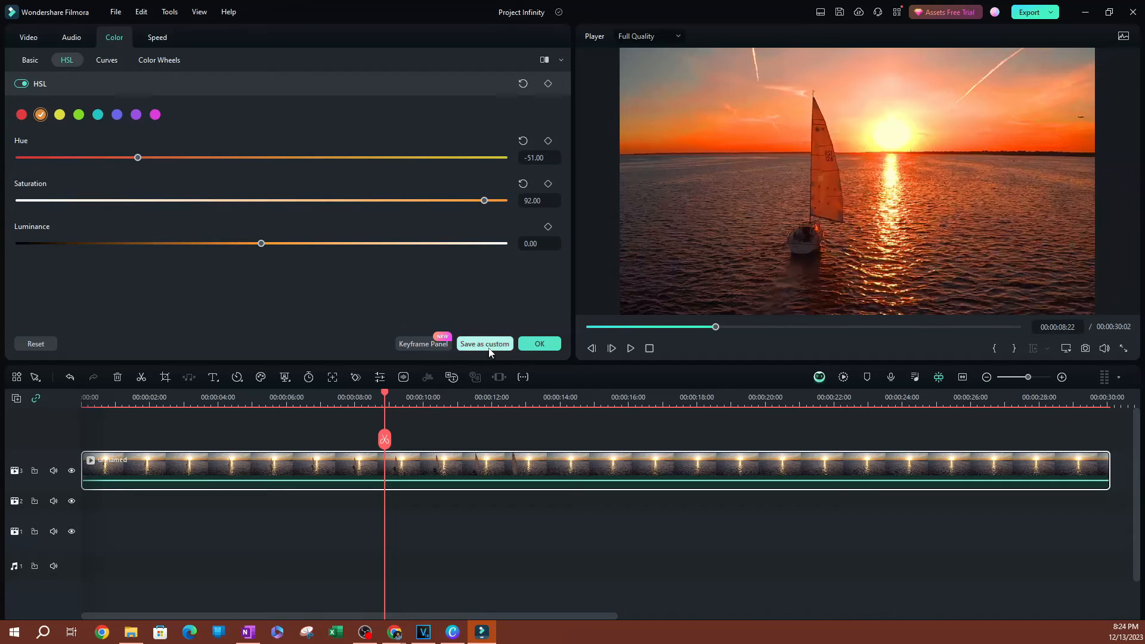
# - Save the sailboat clip's sunset grade as a custom preset named 'Random 2'
pyautogui.click(485, 343)
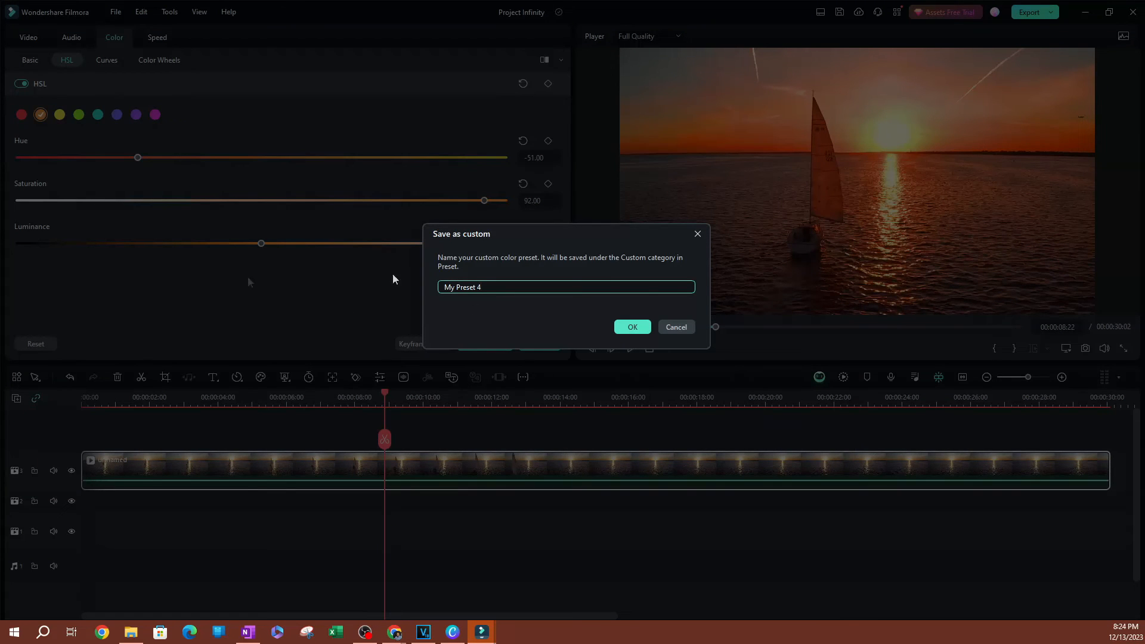
pyautogui.moveTo(470, 175)
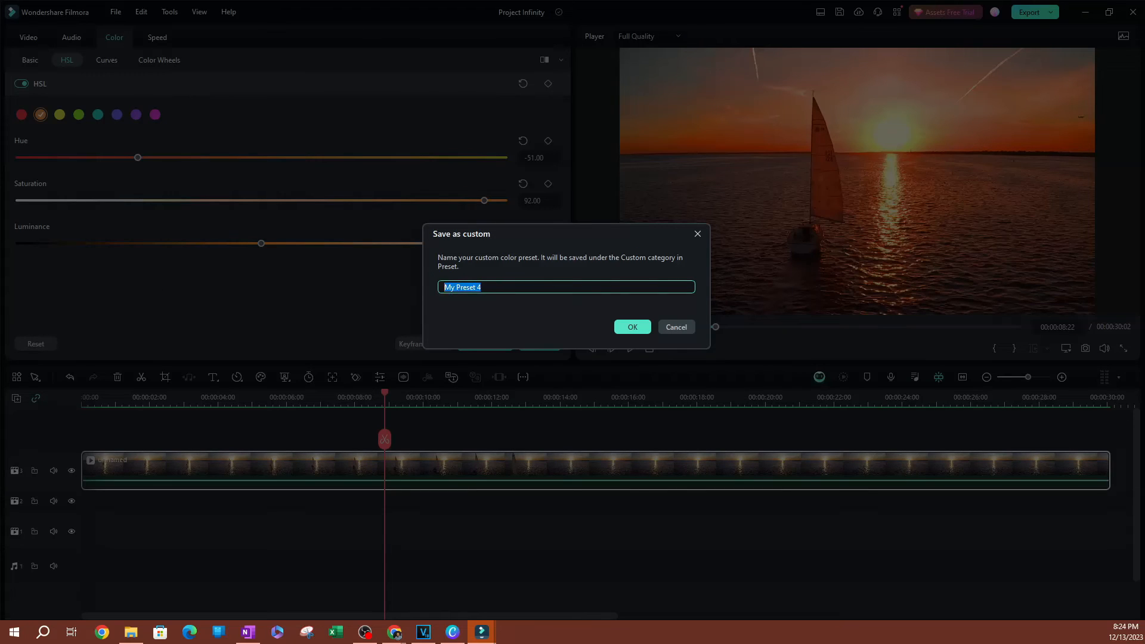
pyautogui.write('Ran')
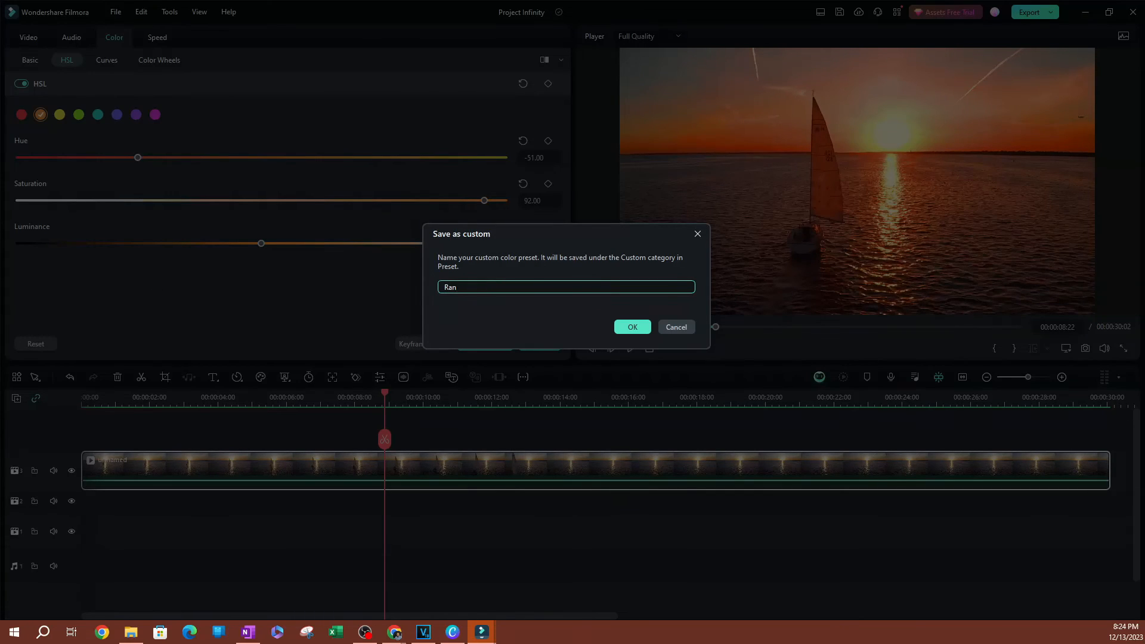
pyautogui.write('do')
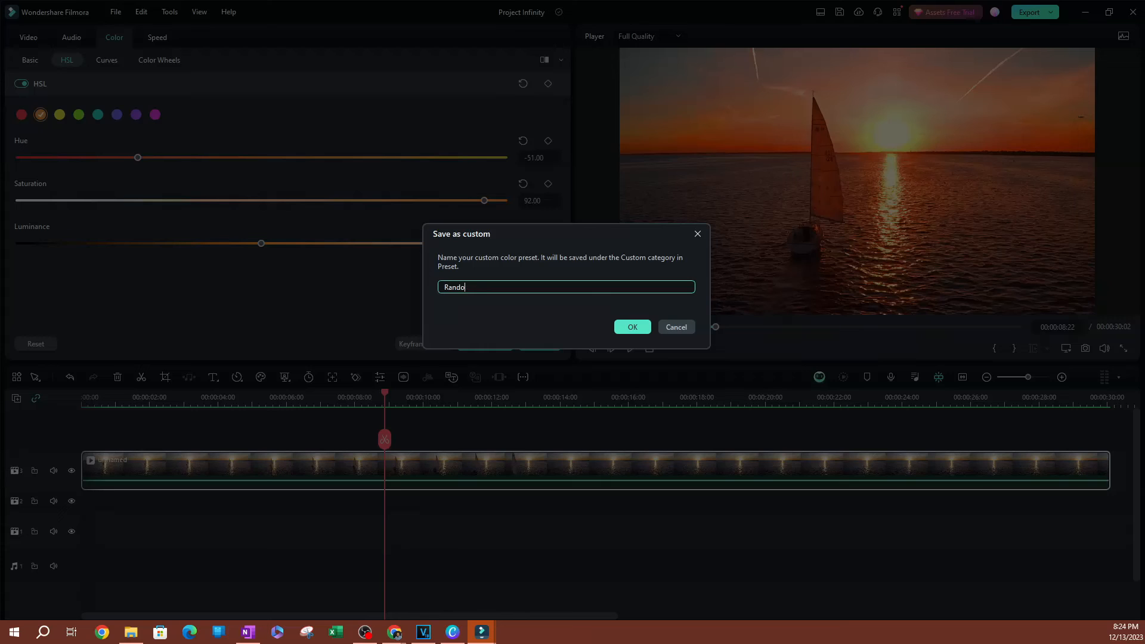
pyautogui.write('Random 2')
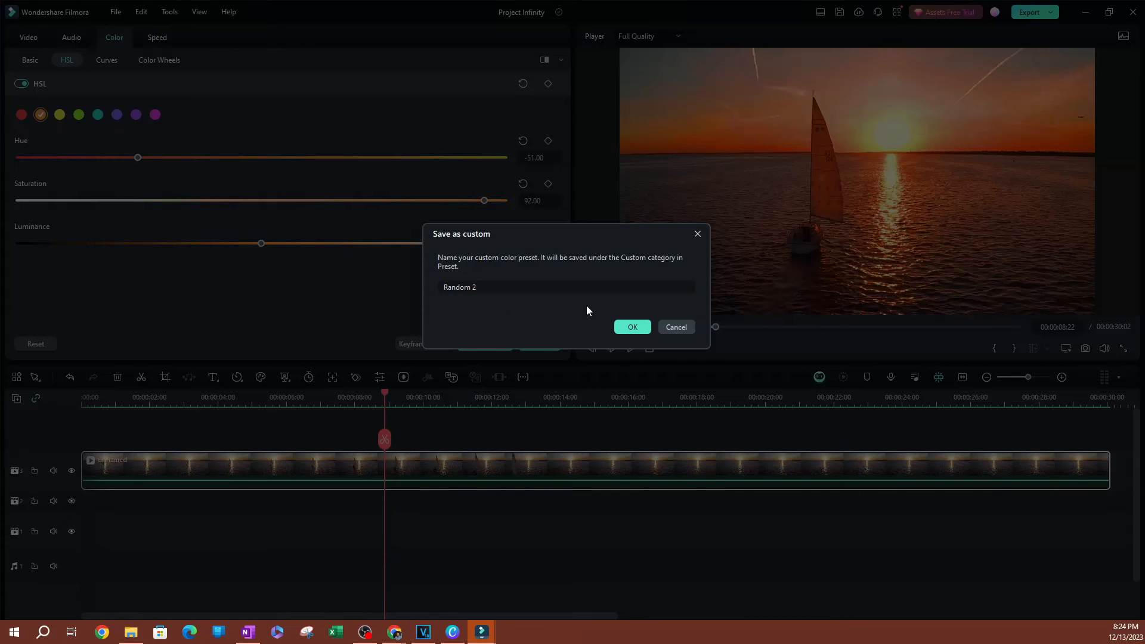
pyautogui.click(633, 327)
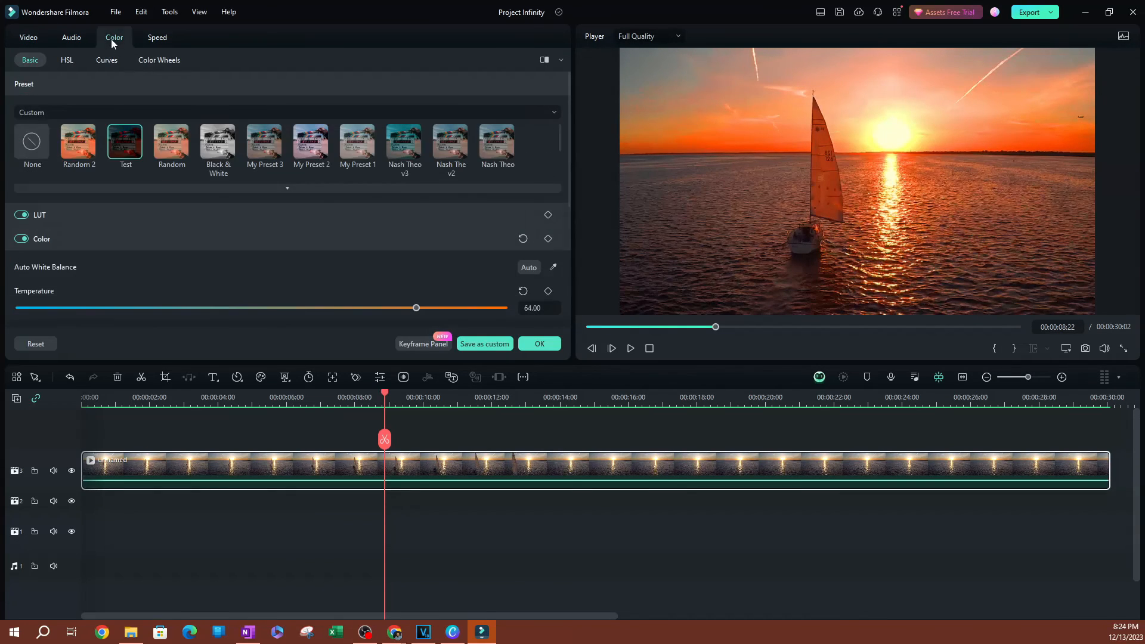
# - Return to the Color tab and scrub the playhead back to about 00:00:04:09
pyautogui.click(78, 142)
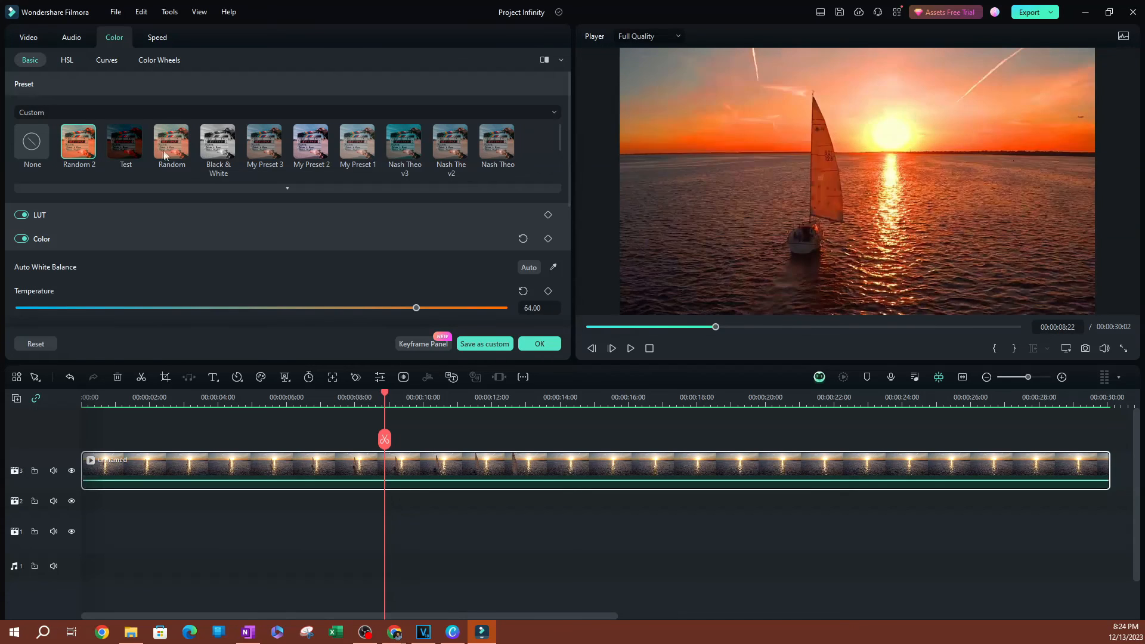
pyautogui.moveTo(416, 308); pyautogui.dragTo(409, 308)
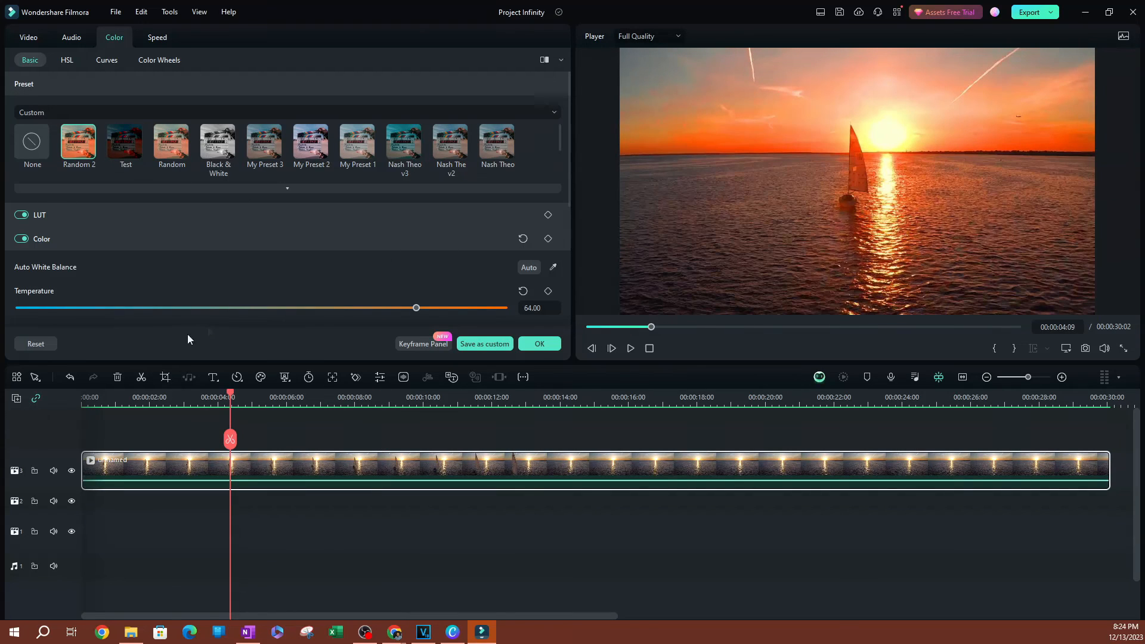
pyautogui.moveTo(449, 306)
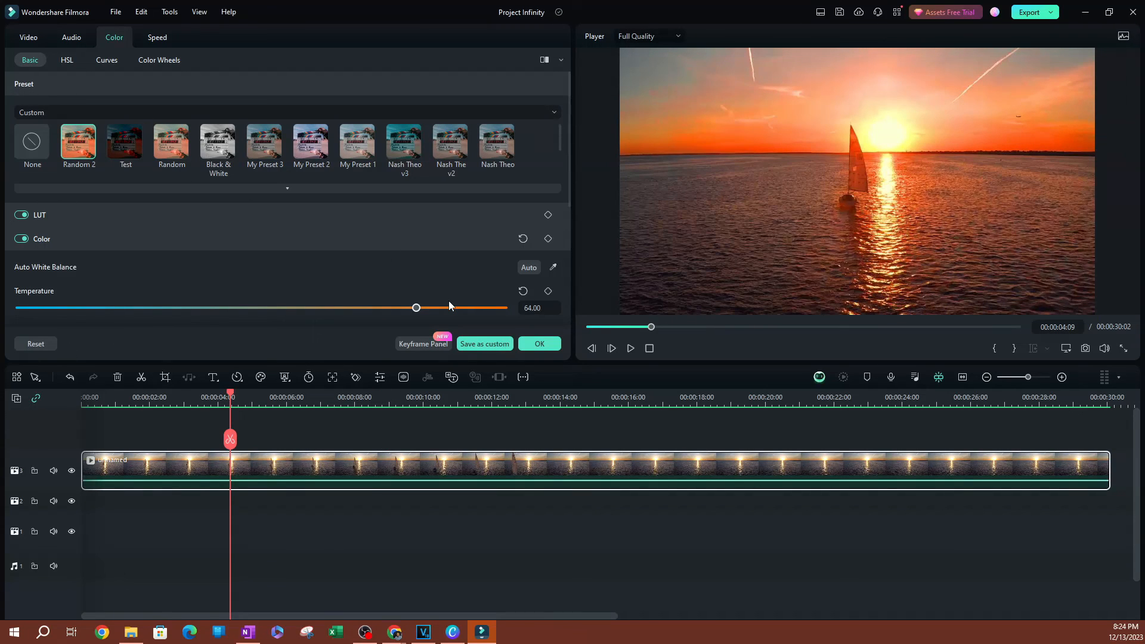